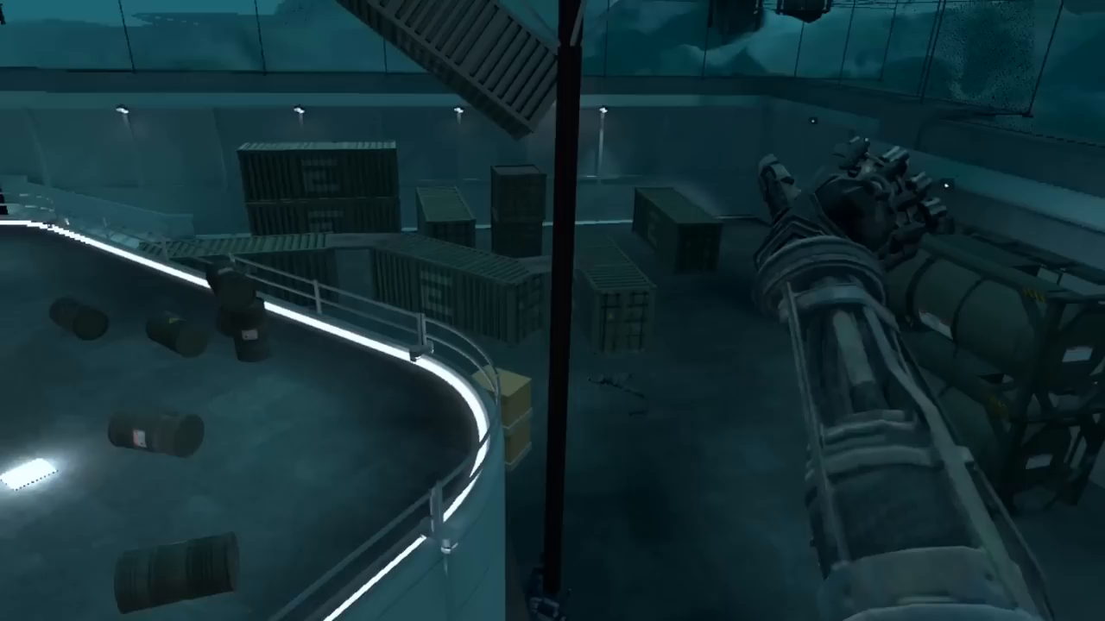
pyautogui.moveTo(552, 310)
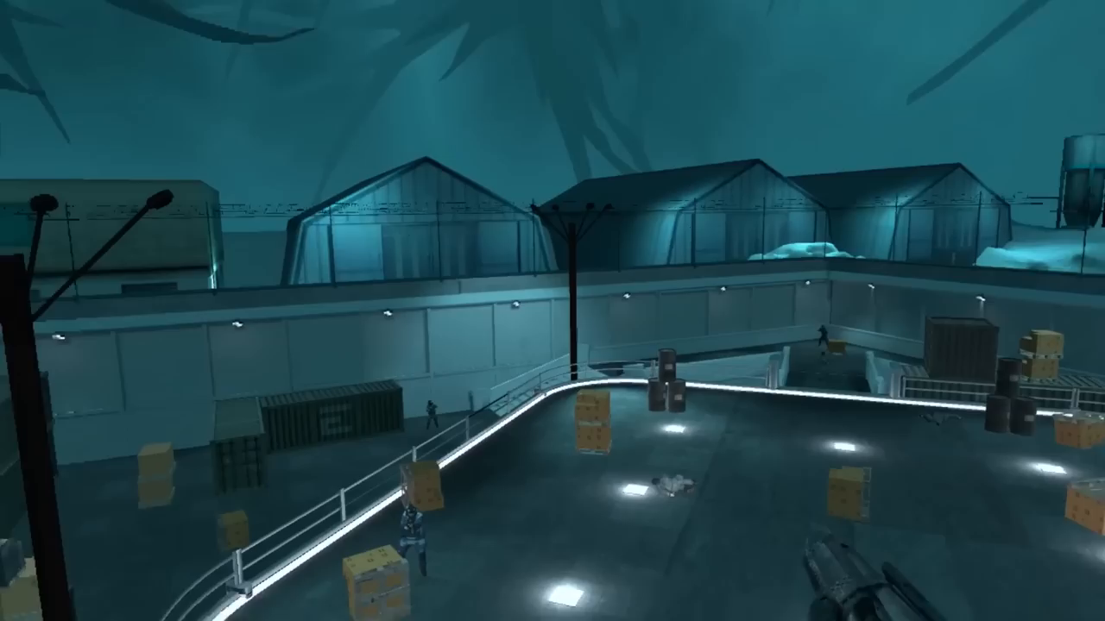
pyautogui.moveTo(552, 310)
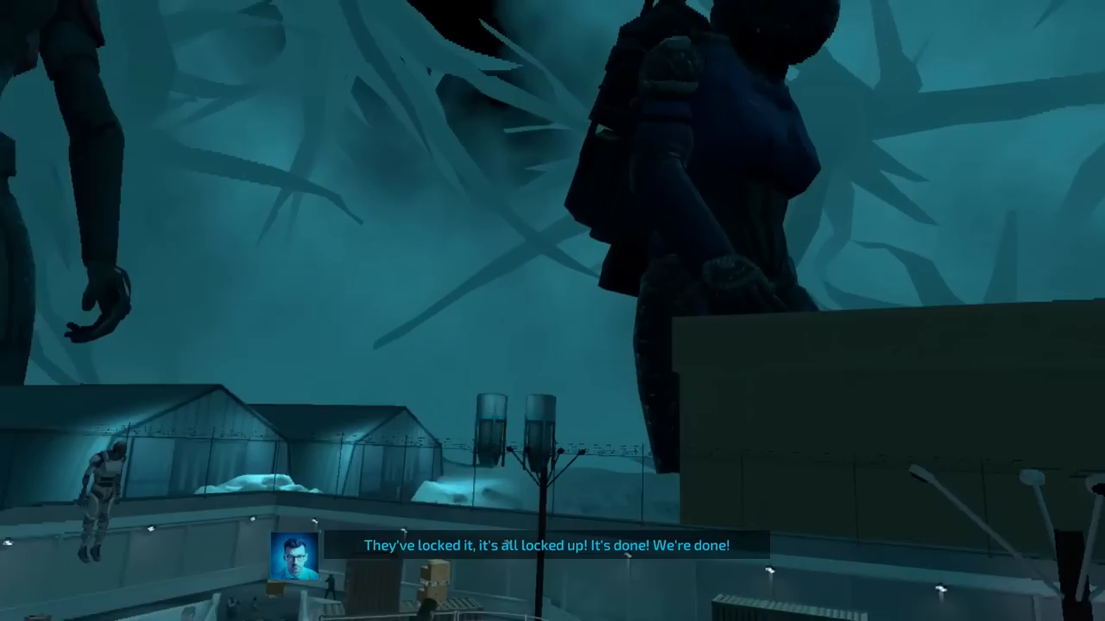
pyautogui.moveTo(552, 310)
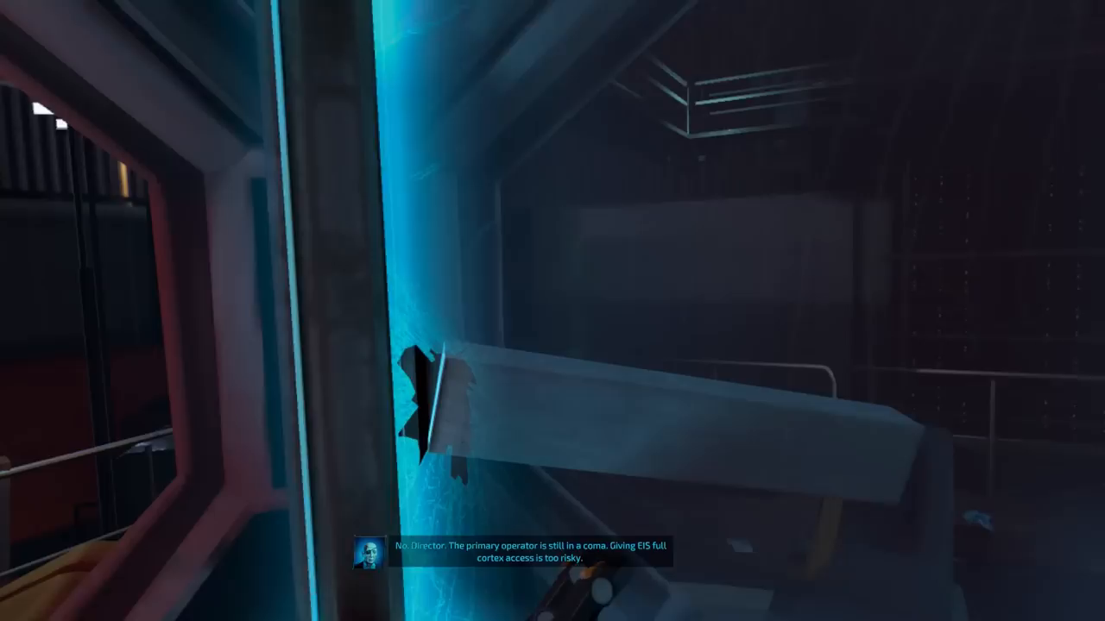
pyautogui.moveTo(552, 310)
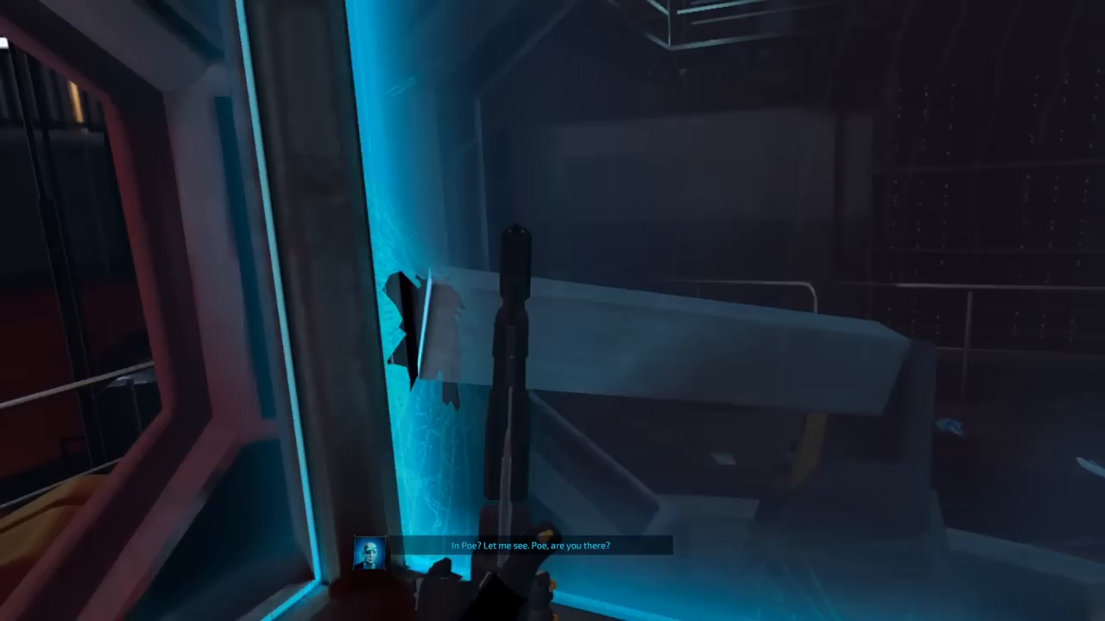
pyautogui.moveTo(552, 311)
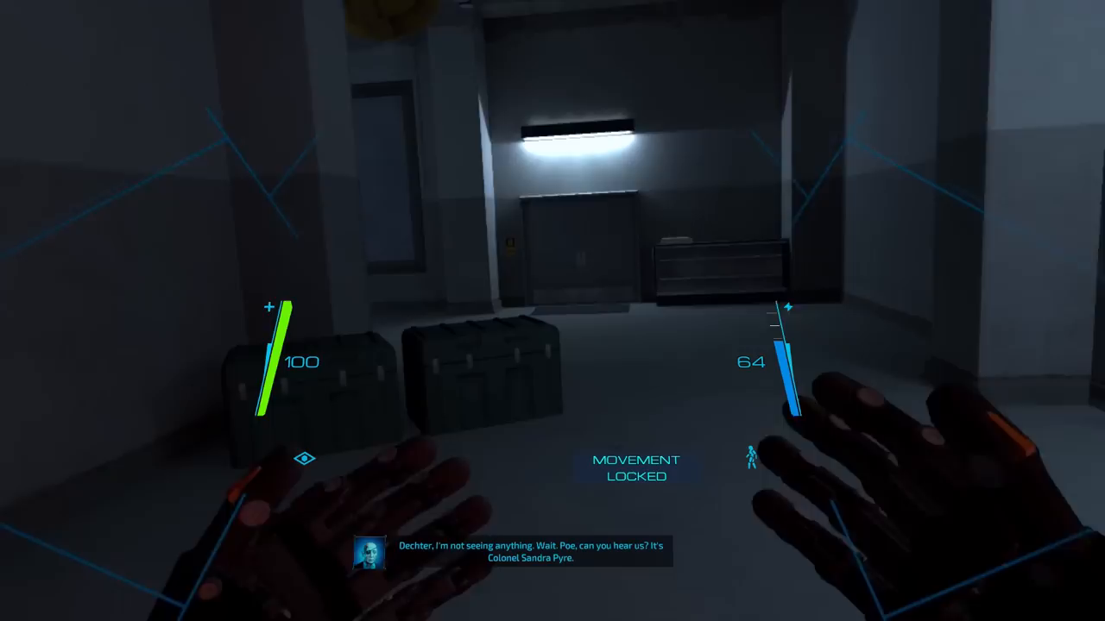
pyautogui.moveTo(552, 311)
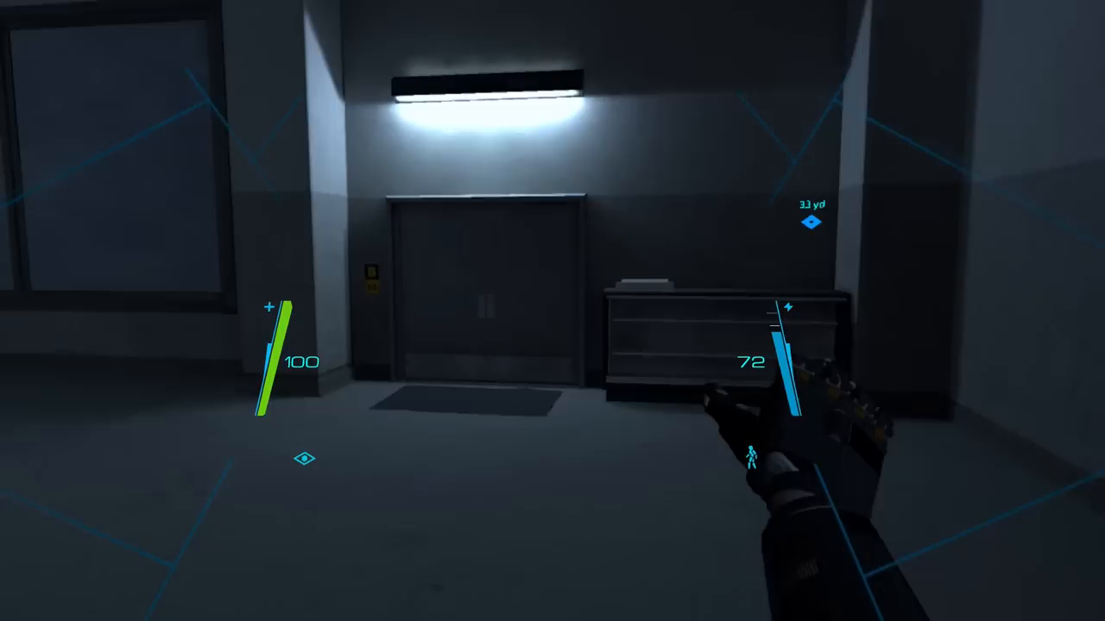
pyautogui.moveTo(552, 310)
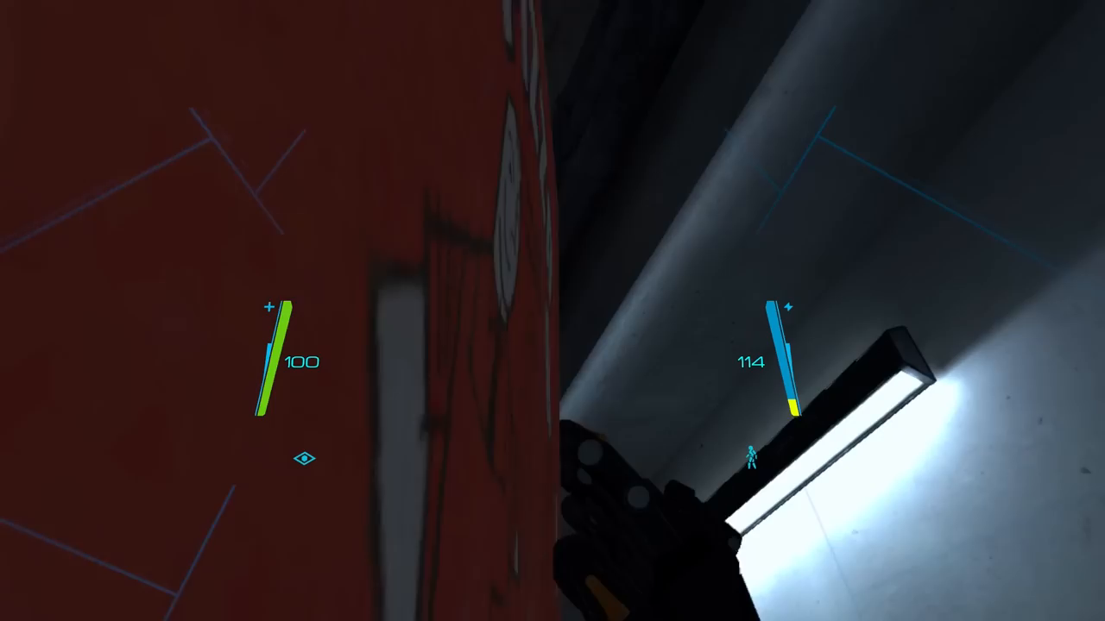
pyautogui.moveTo(552, 310)
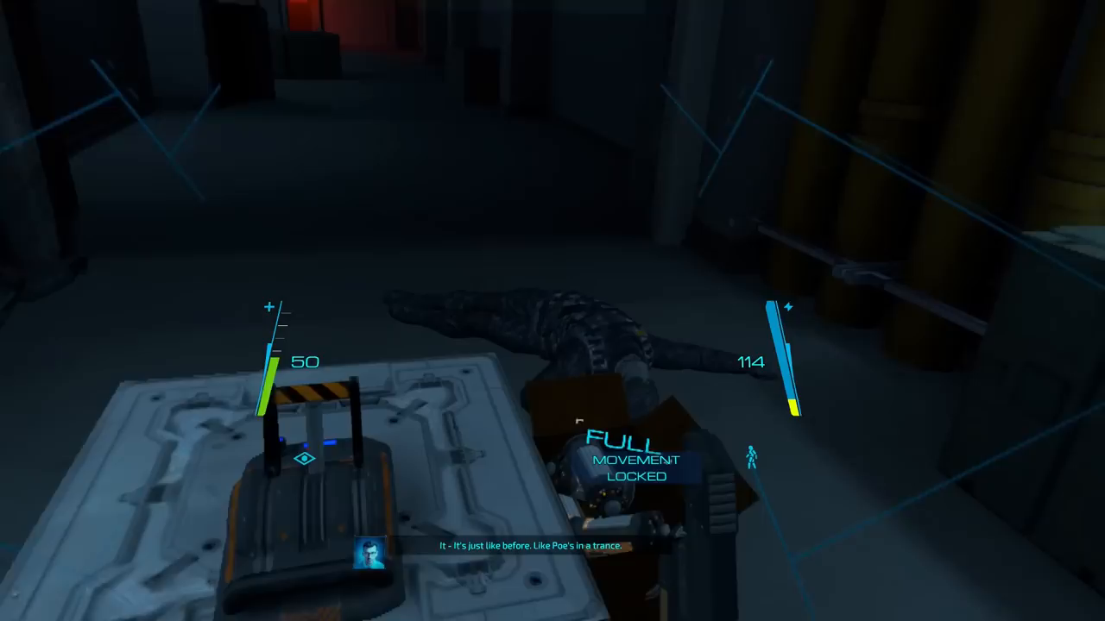
pyautogui.moveTo(552, 311)
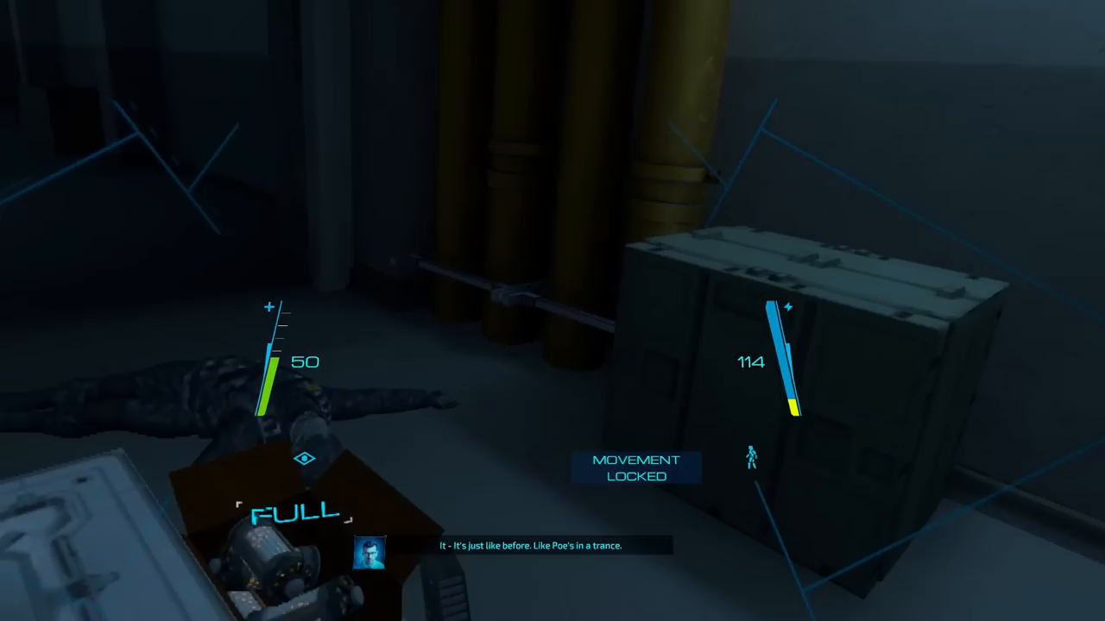
pyautogui.moveTo(552, 310)
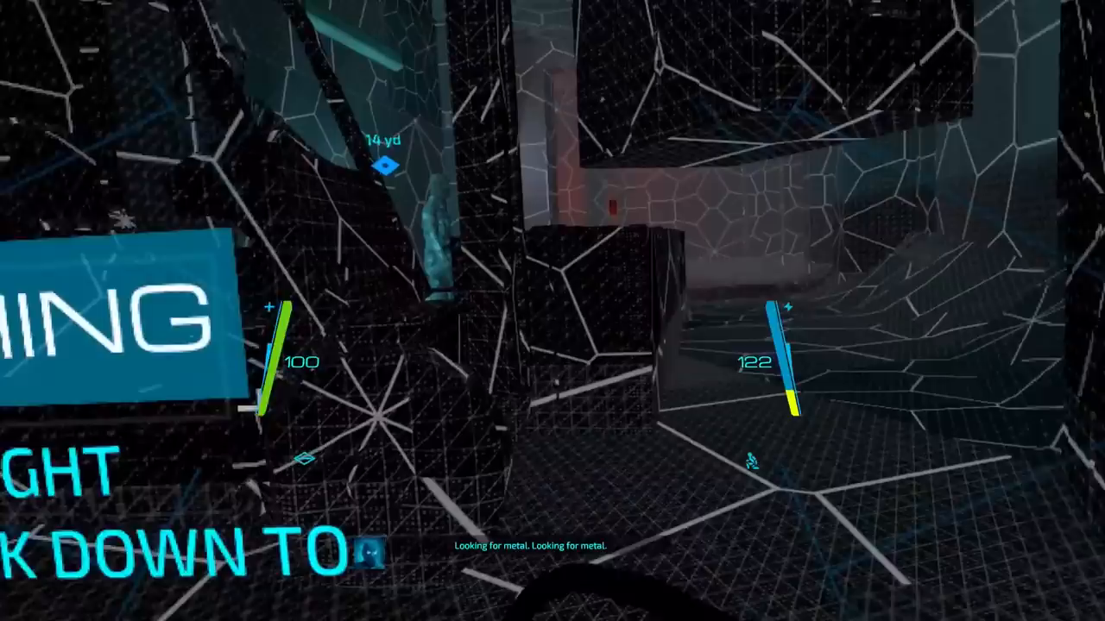
pyautogui.moveTo(552, 310)
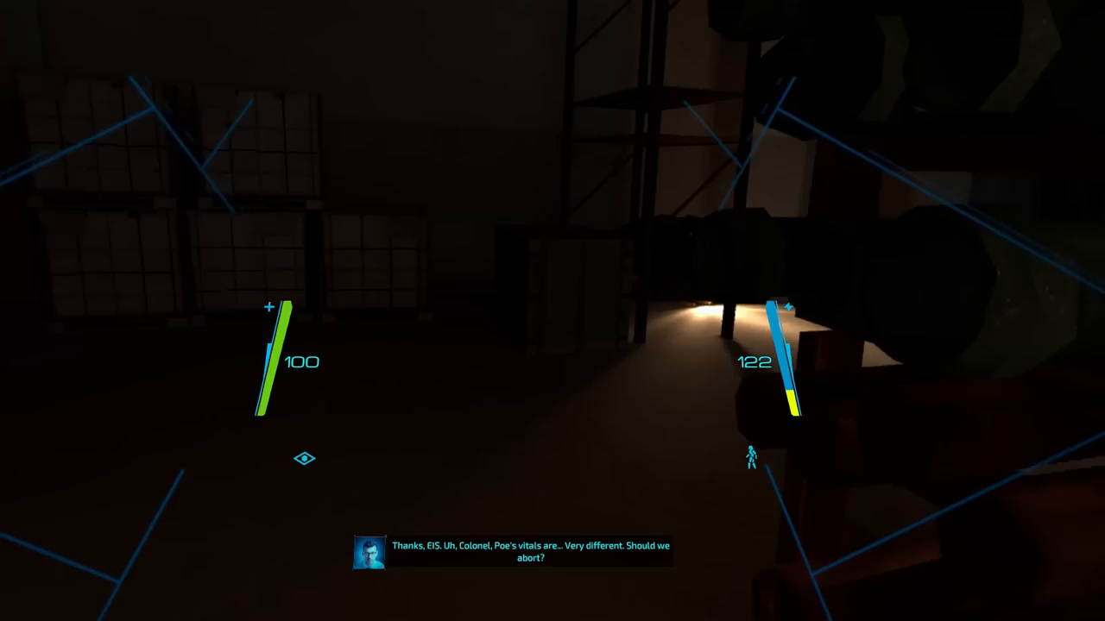
pyautogui.moveTo(552, 310)
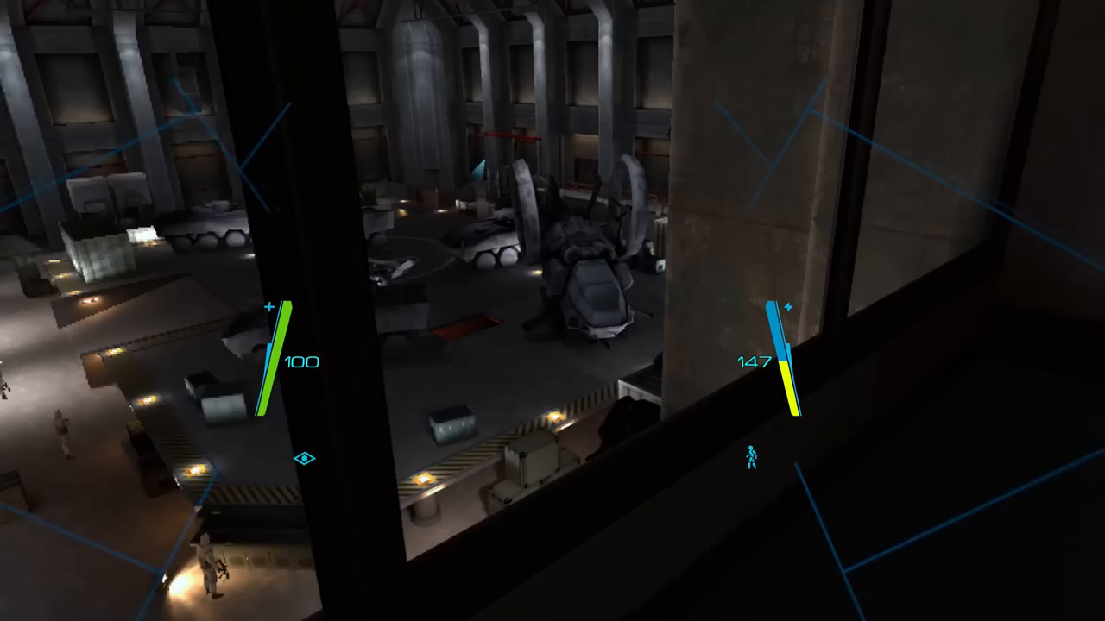
pyautogui.moveTo(552, 311)
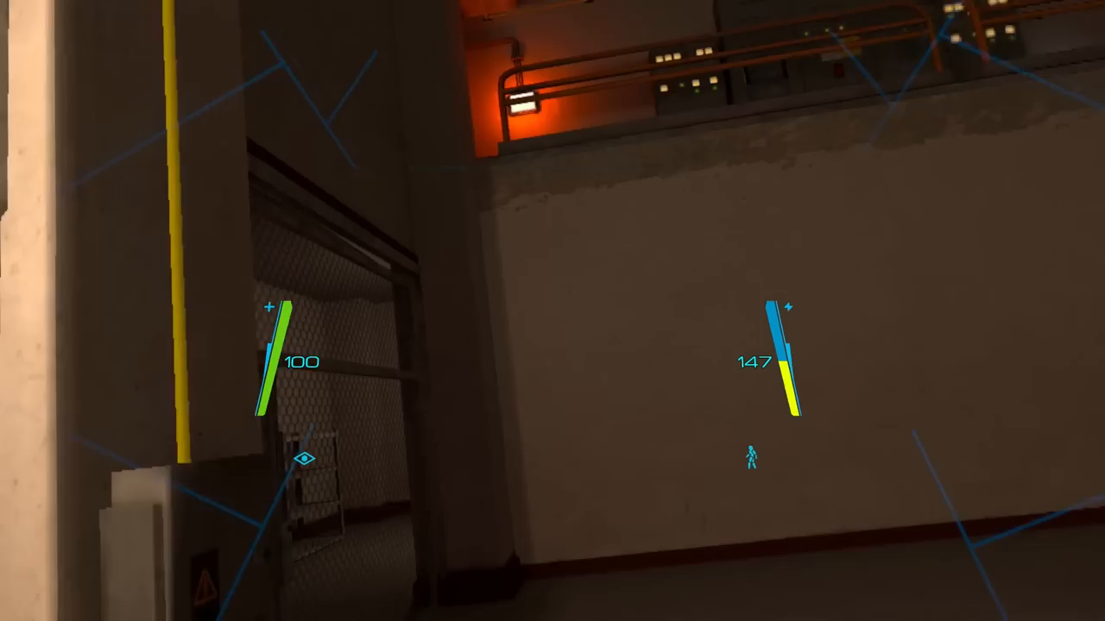
pyautogui.moveTo(552, 311)
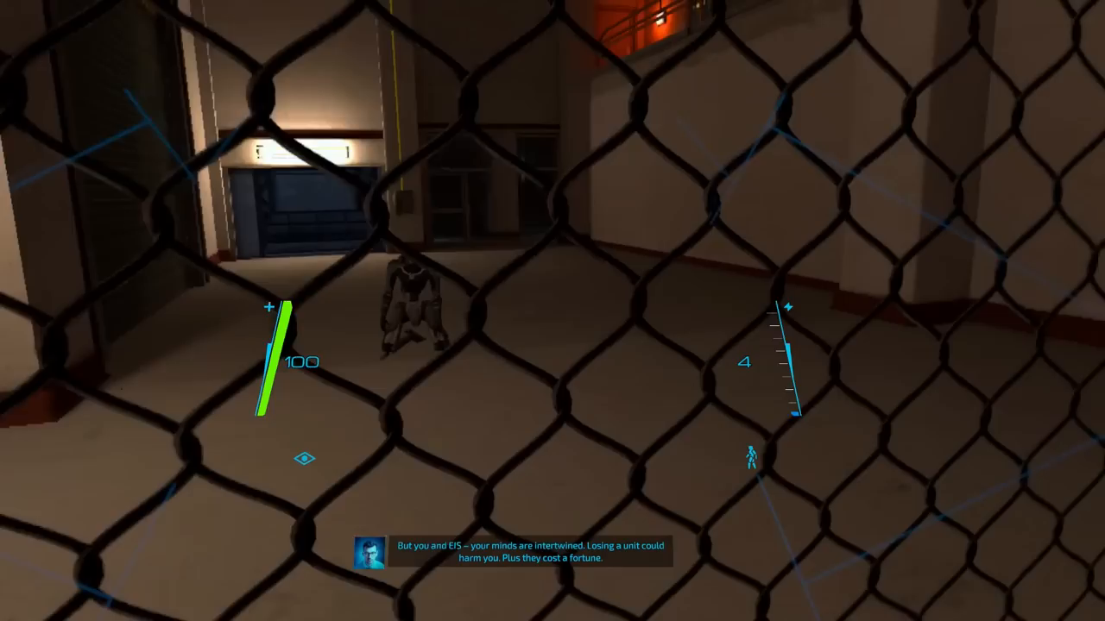
pyautogui.moveTo(552, 311)
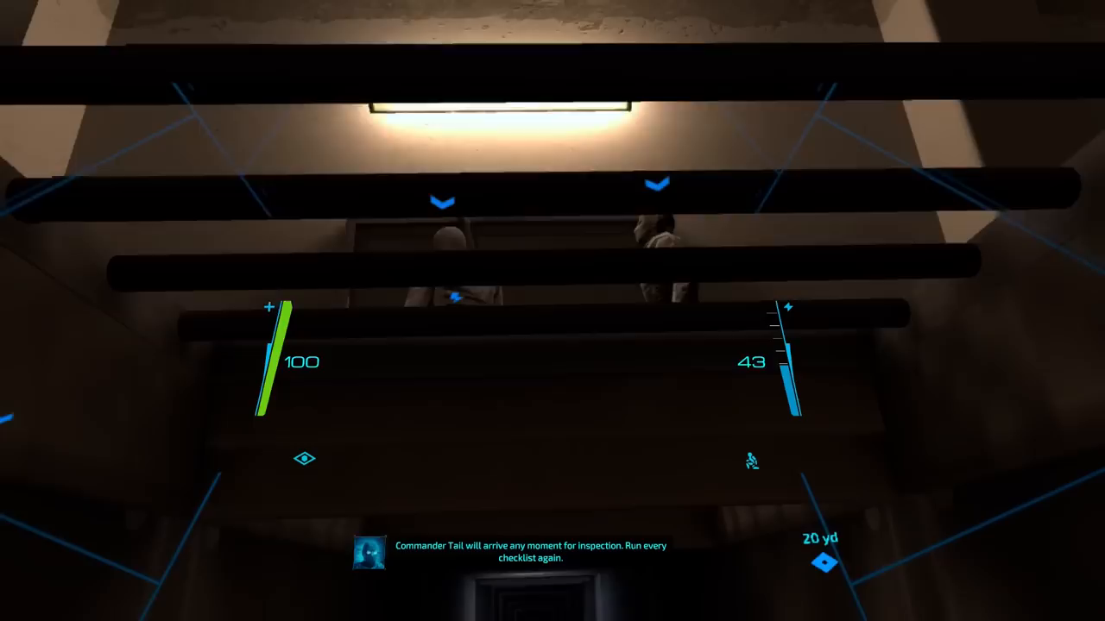
pyautogui.moveTo(552, 311)
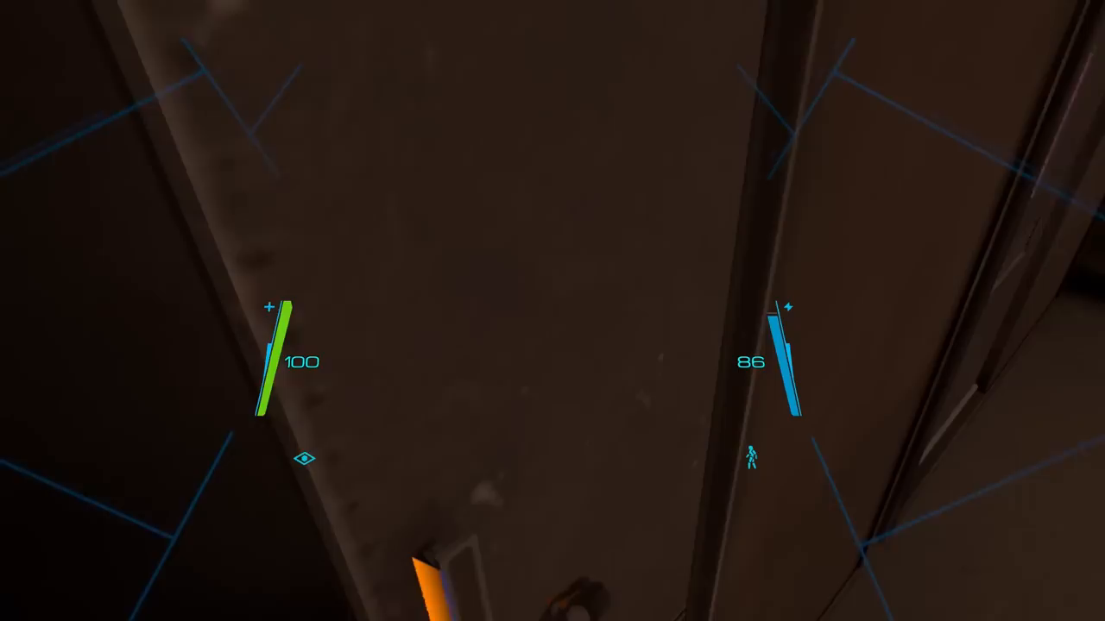
pyautogui.moveTo(553, 310)
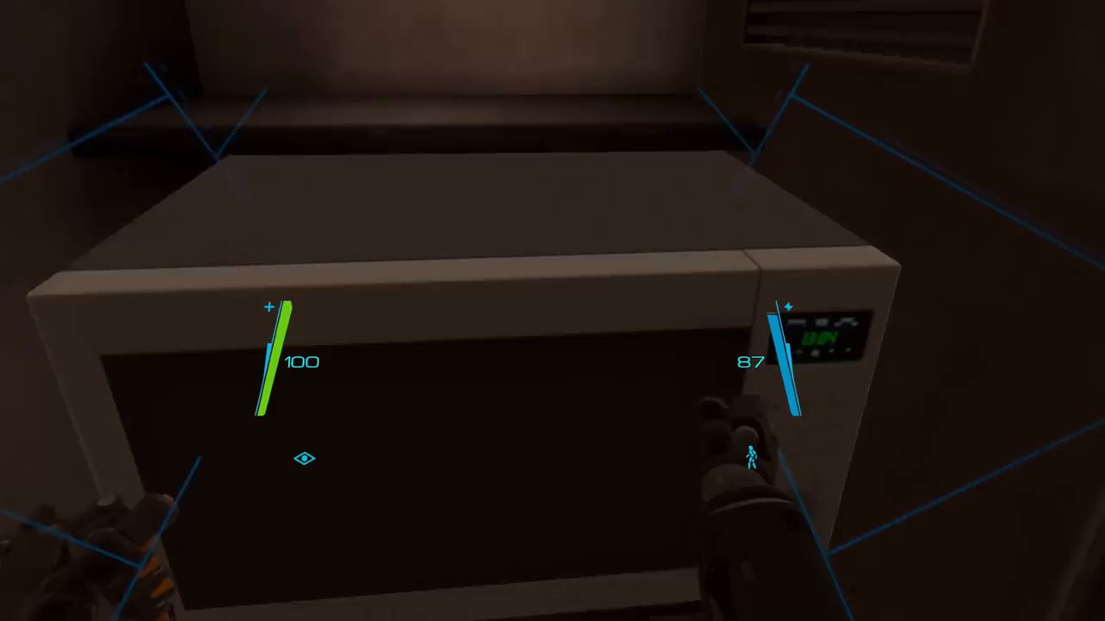
pyautogui.moveTo(553, 311)
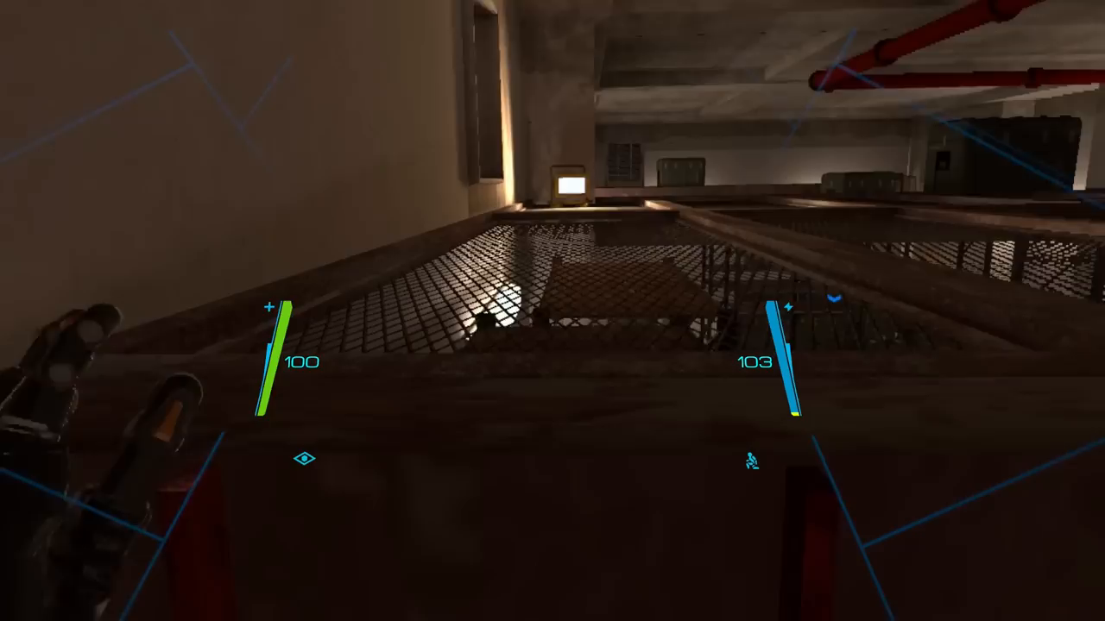
pyautogui.moveTo(552, 310)
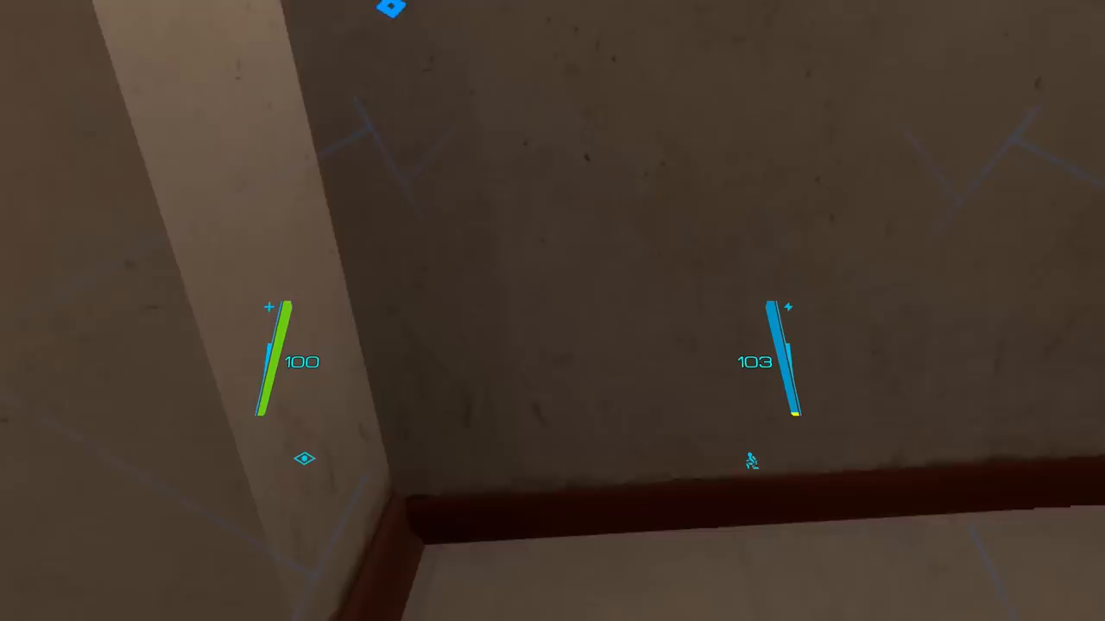
pyautogui.moveTo(553, 311)
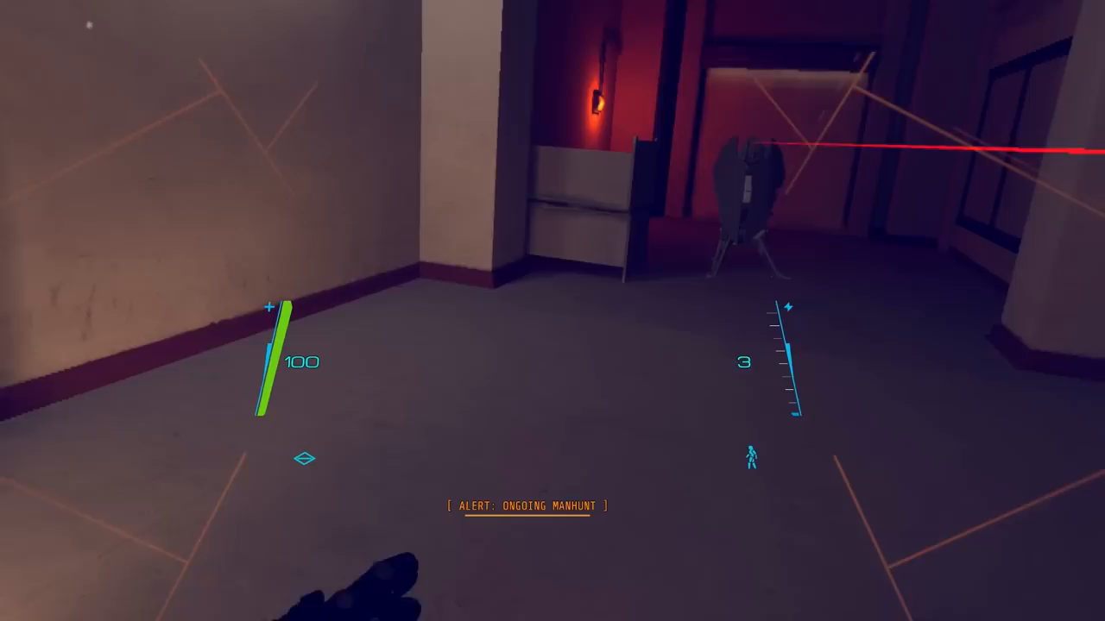
pyautogui.moveTo(553, 311)
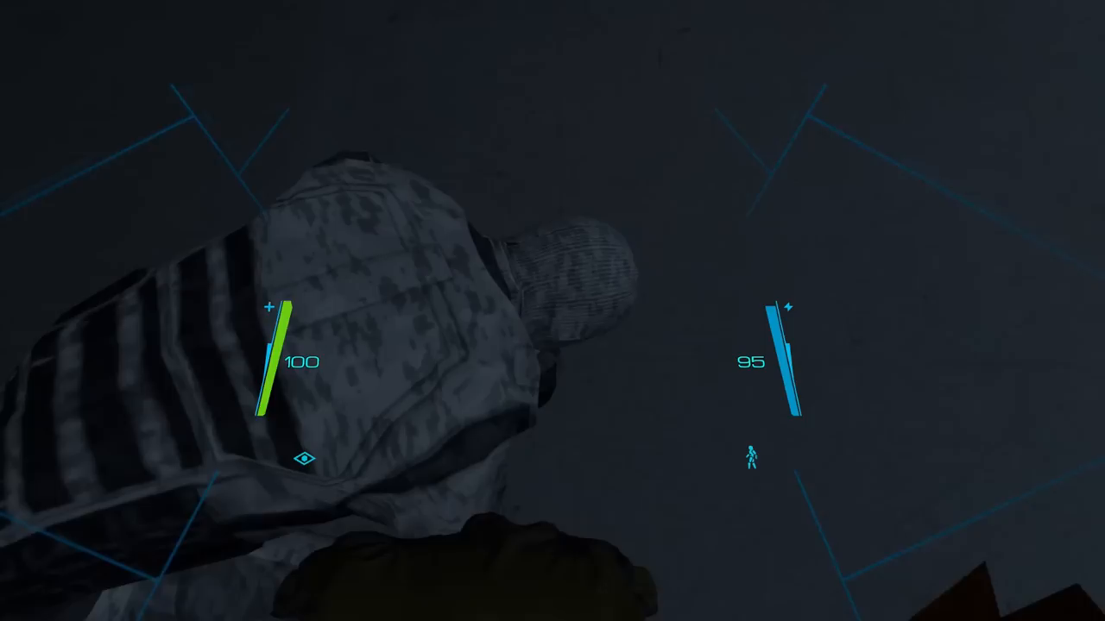
pyautogui.moveTo(552, 311)
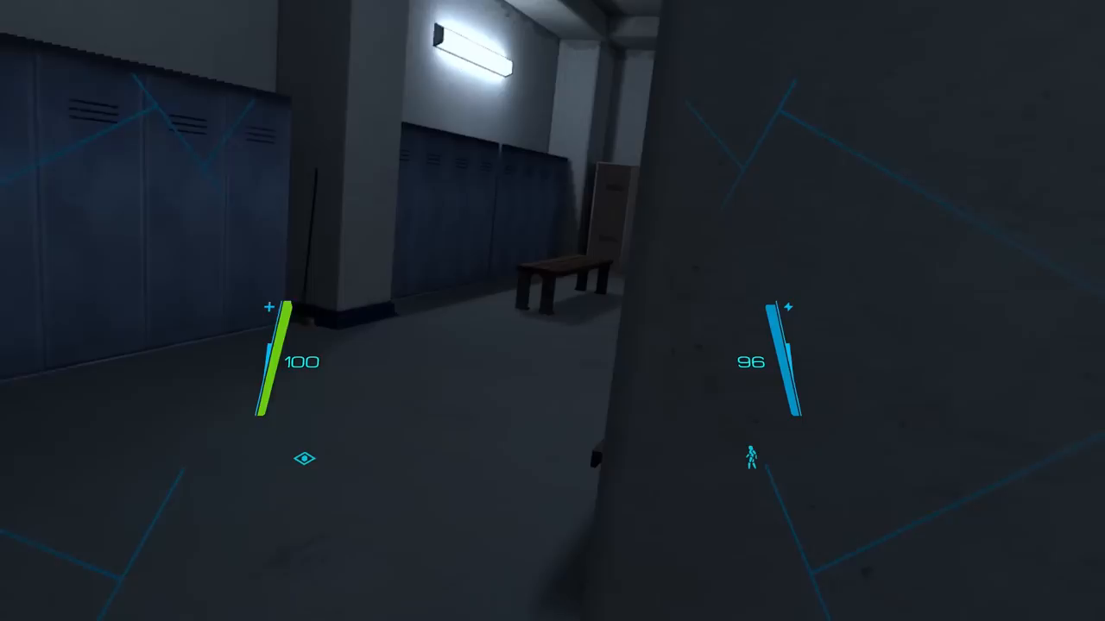
pyautogui.moveTo(552, 311)
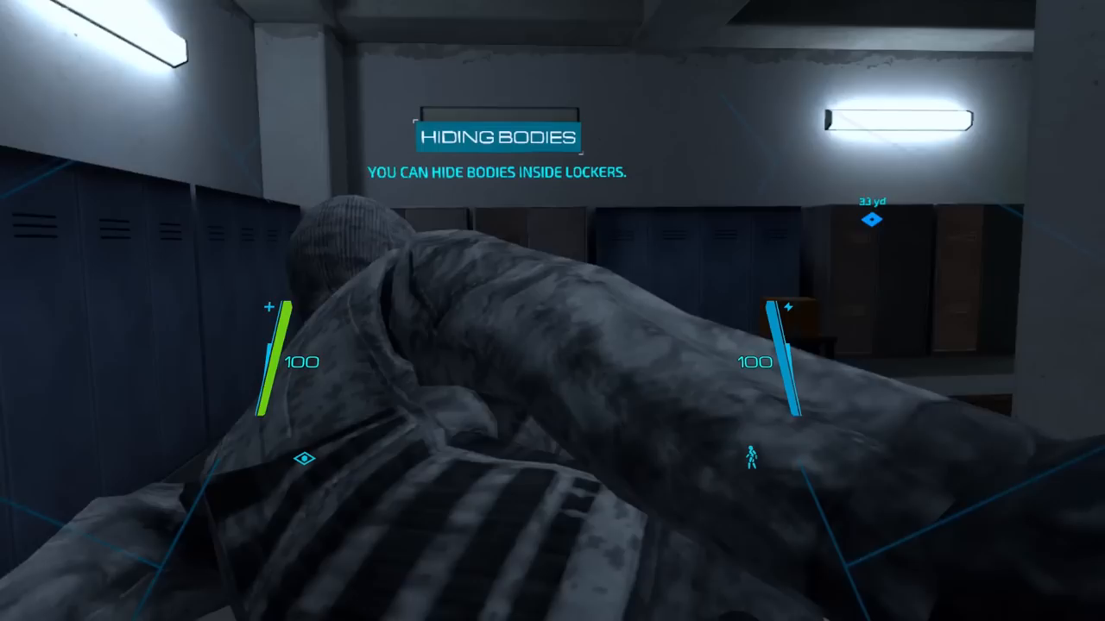
pyautogui.moveTo(552, 311)
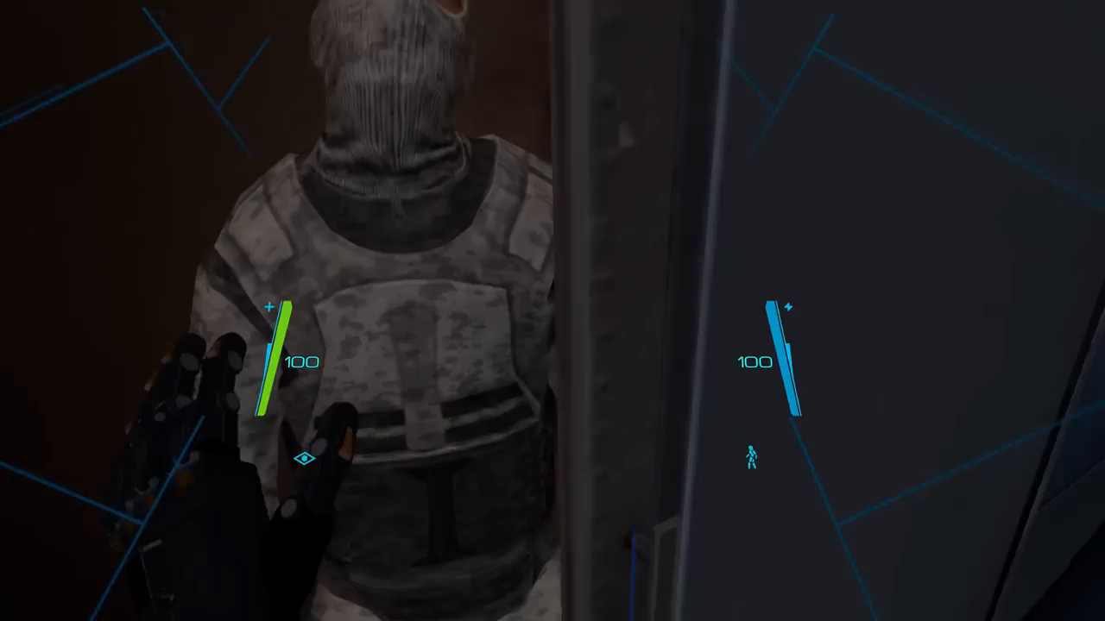
pyautogui.moveTo(552, 311)
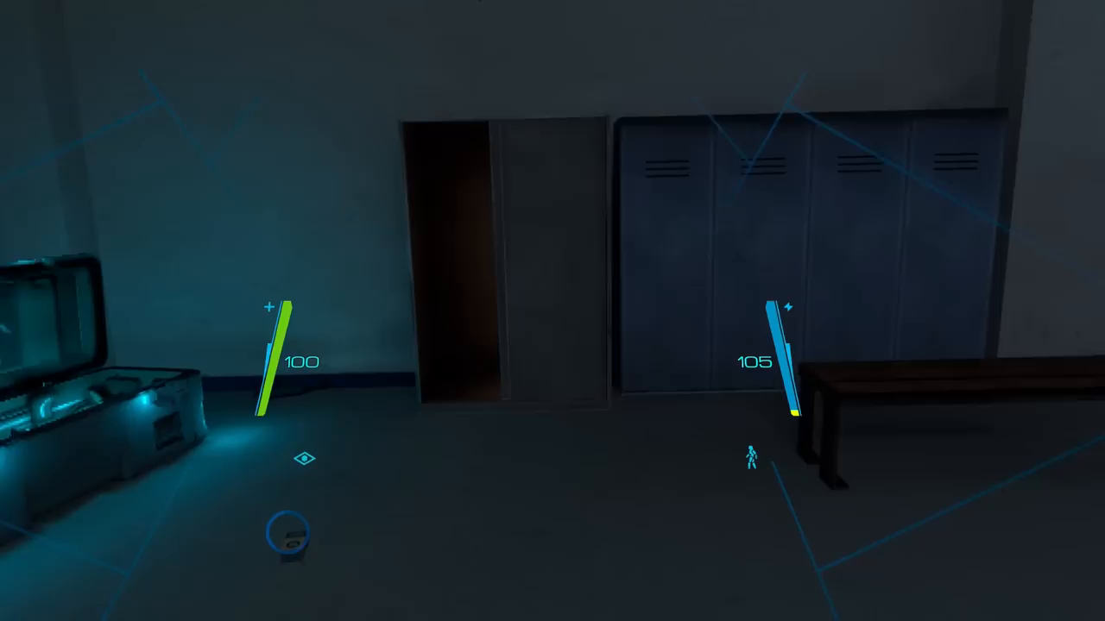
pyautogui.moveTo(553, 311)
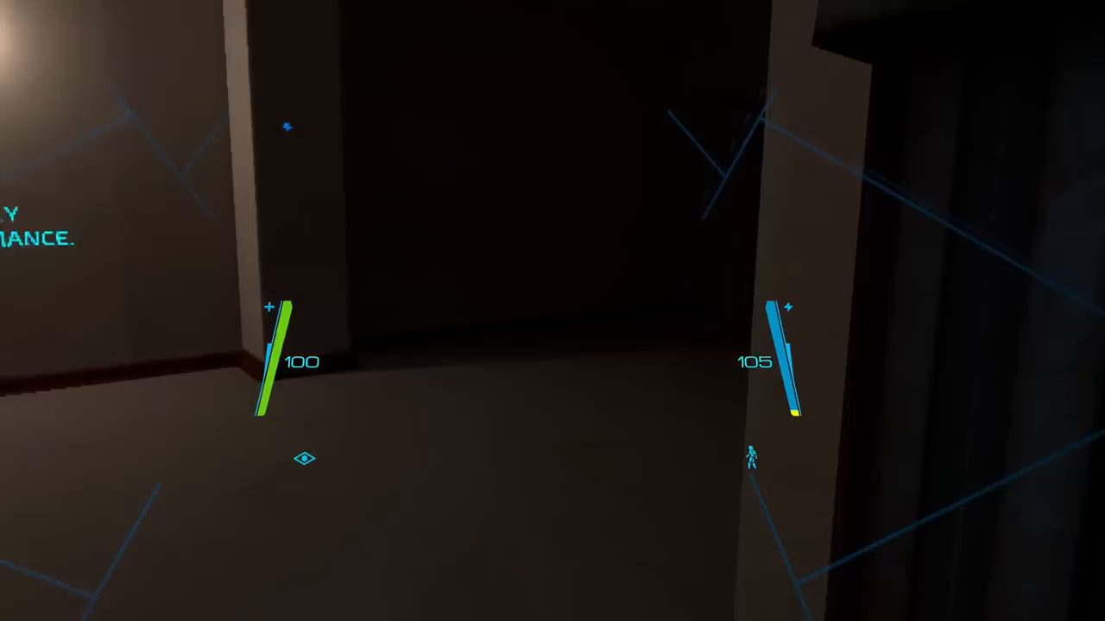
pyautogui.moveTo(553, 310)
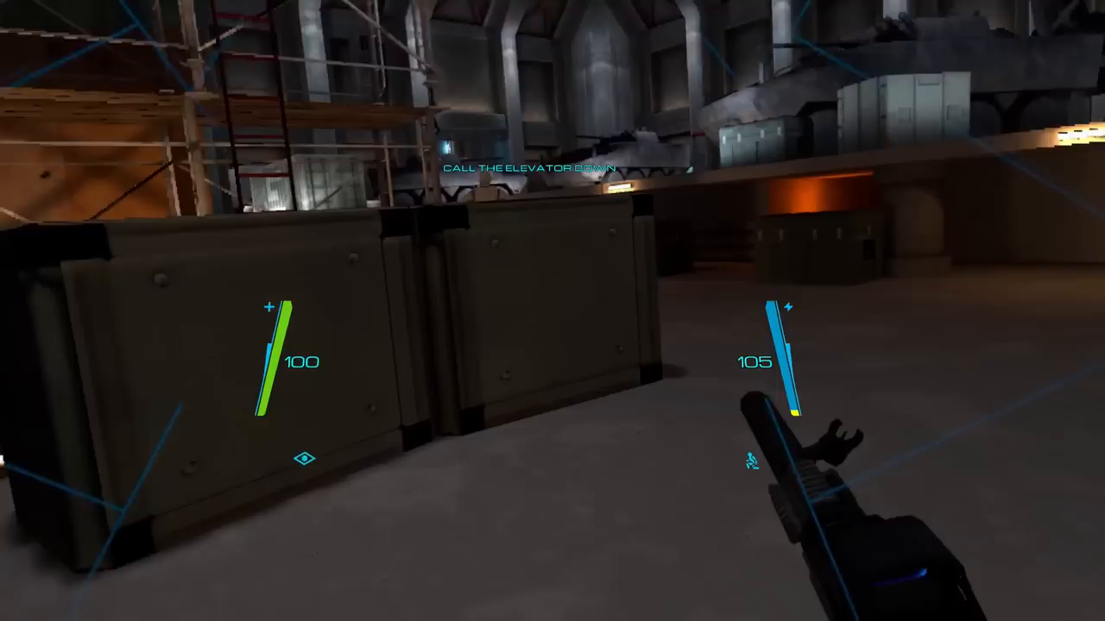
pyautogui.moveTo(553, 310)
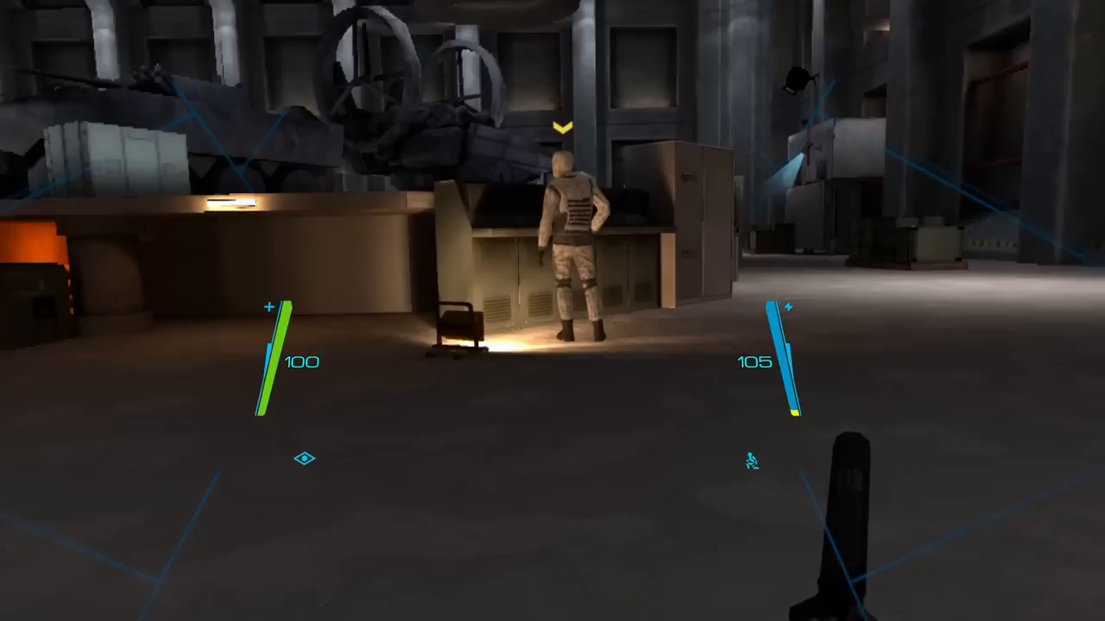
# Walk forward through the facility to the missile-control console in the launch hangar
pyautogui.press('w')
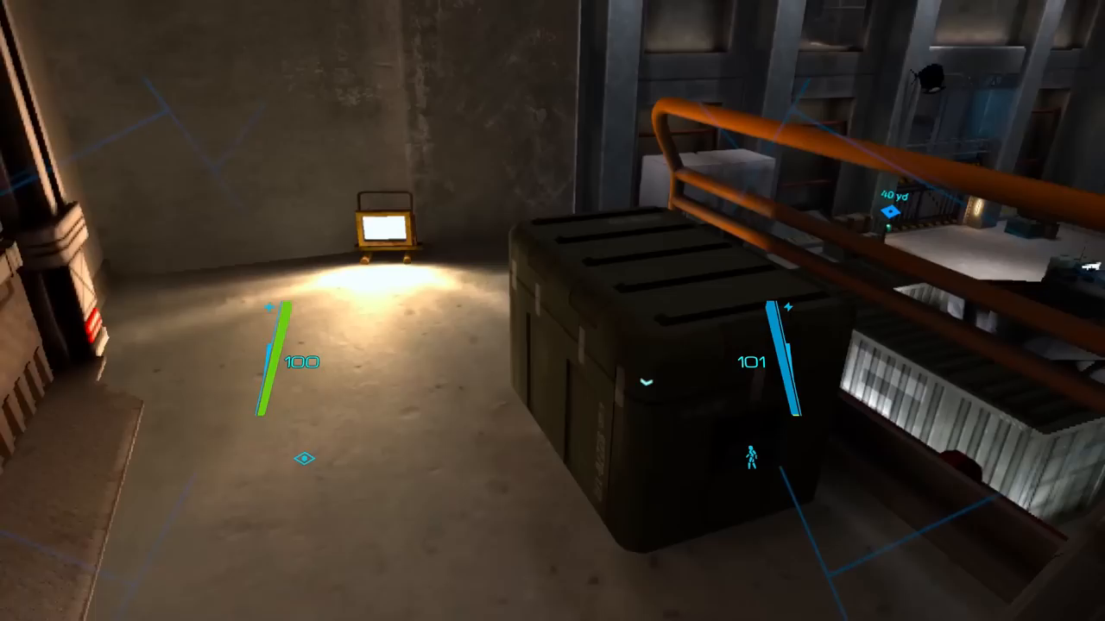
pyautogui.moveTo(553, 311)
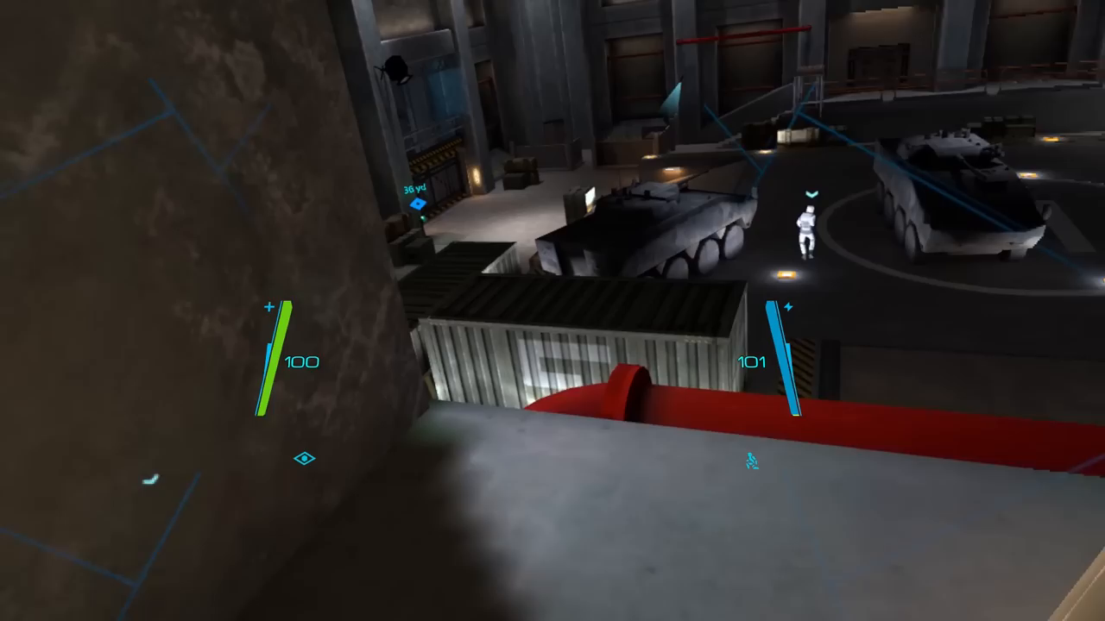
pyautogui.moveTo(552, 310)
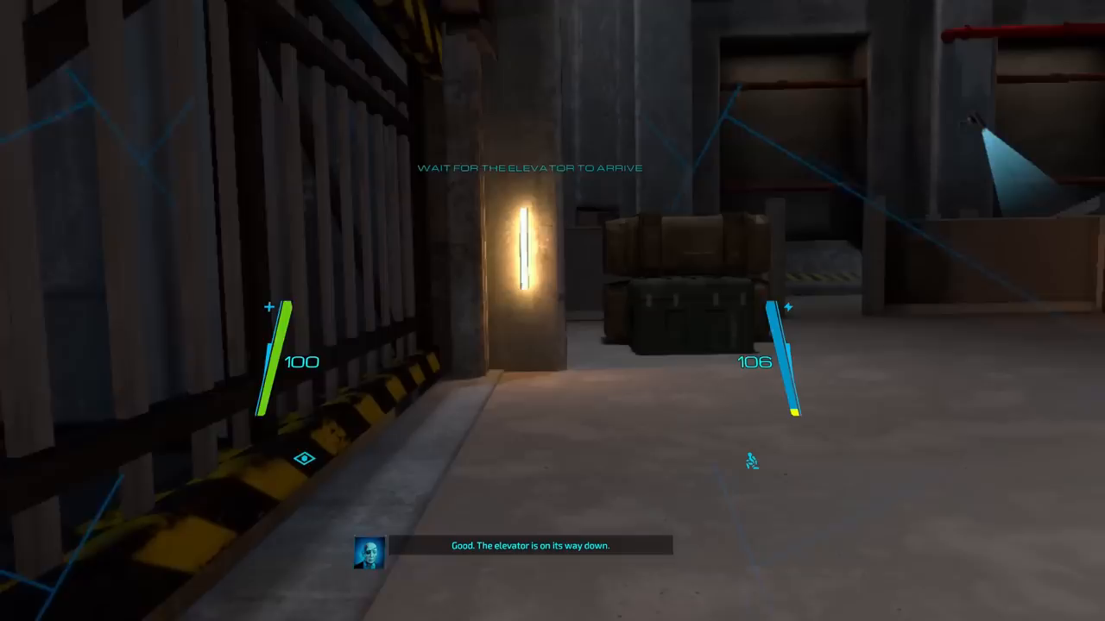
pyautogui.moveTo(552, 311)
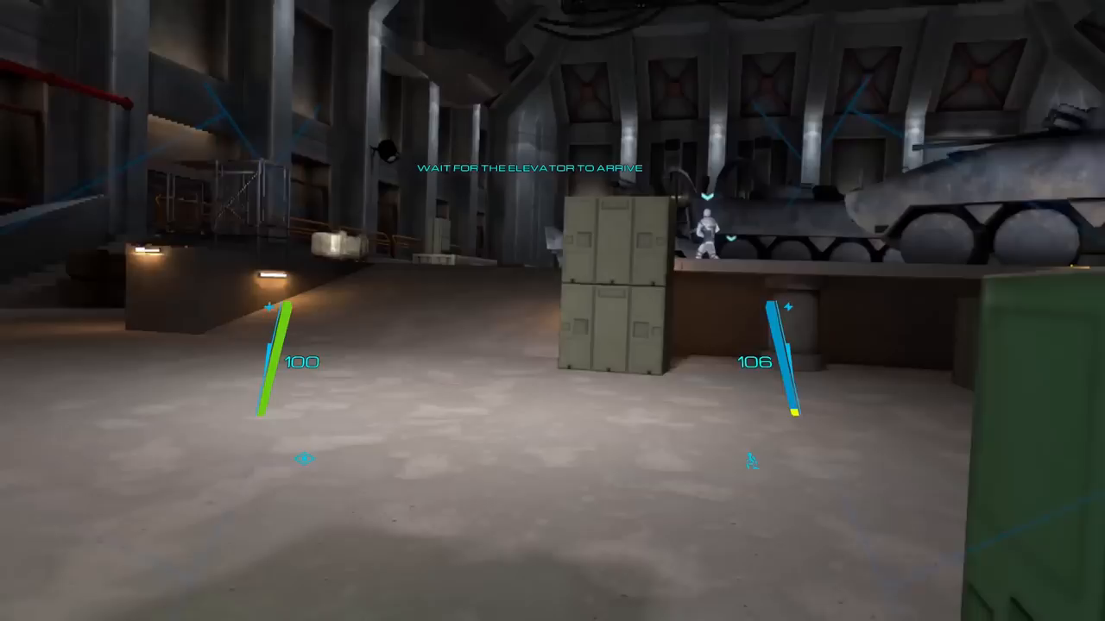
pyautogui.moveTo(553, 311)
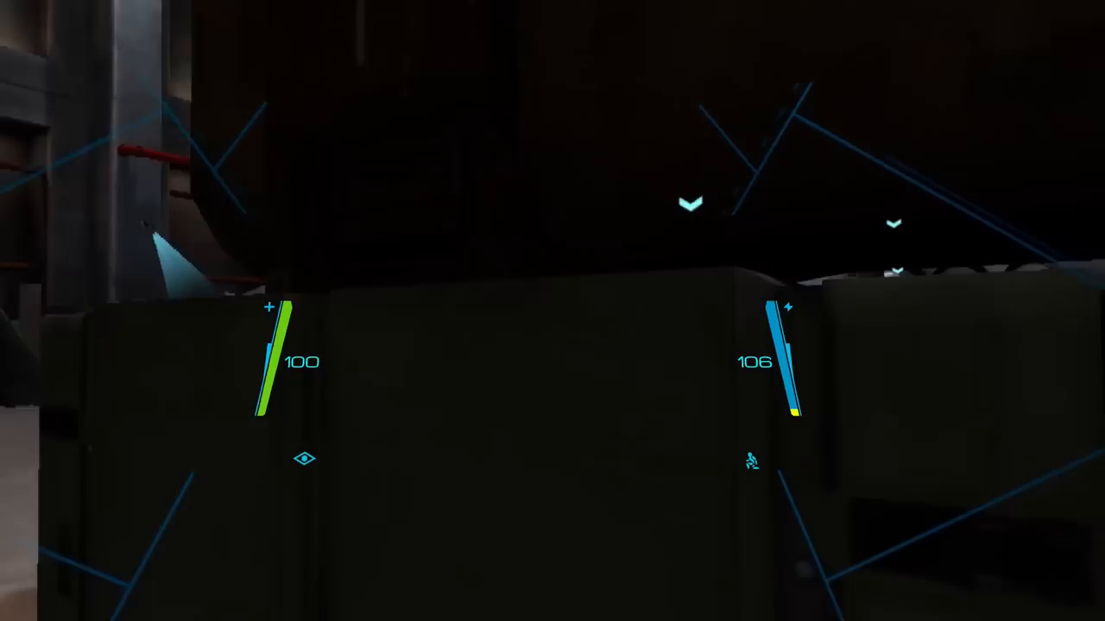
pyautogui.moveTo(552, 311)
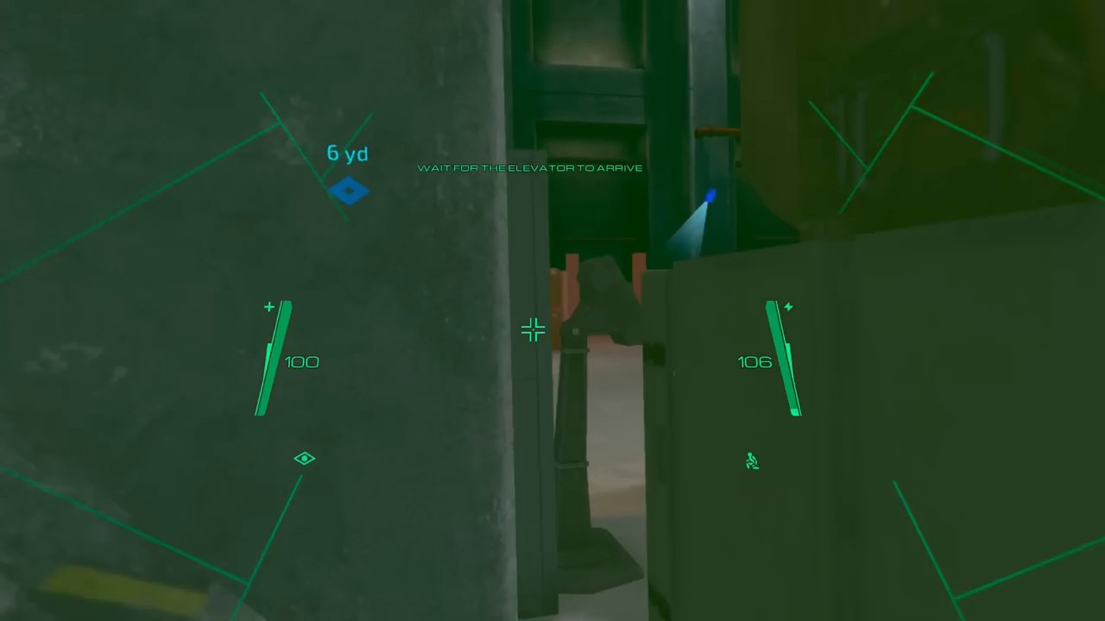
pyautogui.moveTo(552, 311)
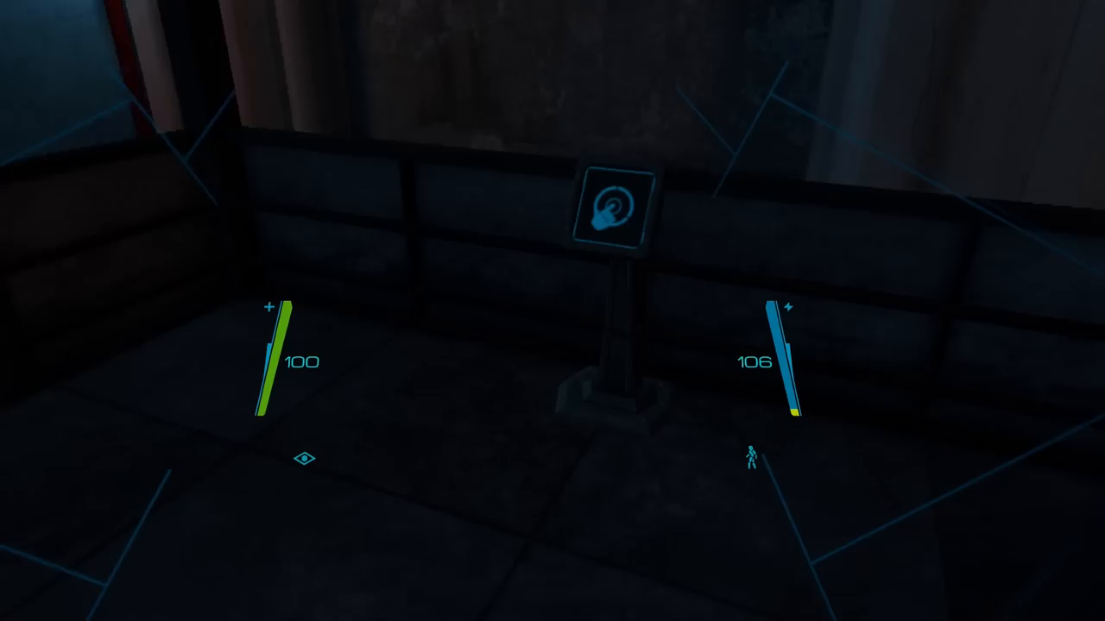
pyautogui.moveTo(553, 310)
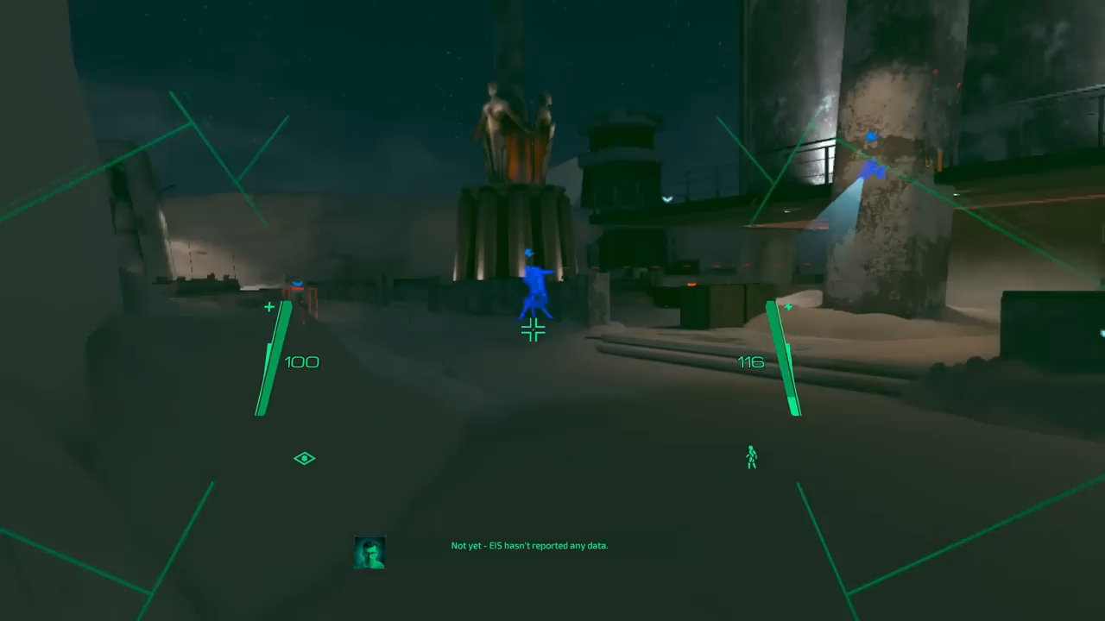
pyautogui.moveTo(552, 311)
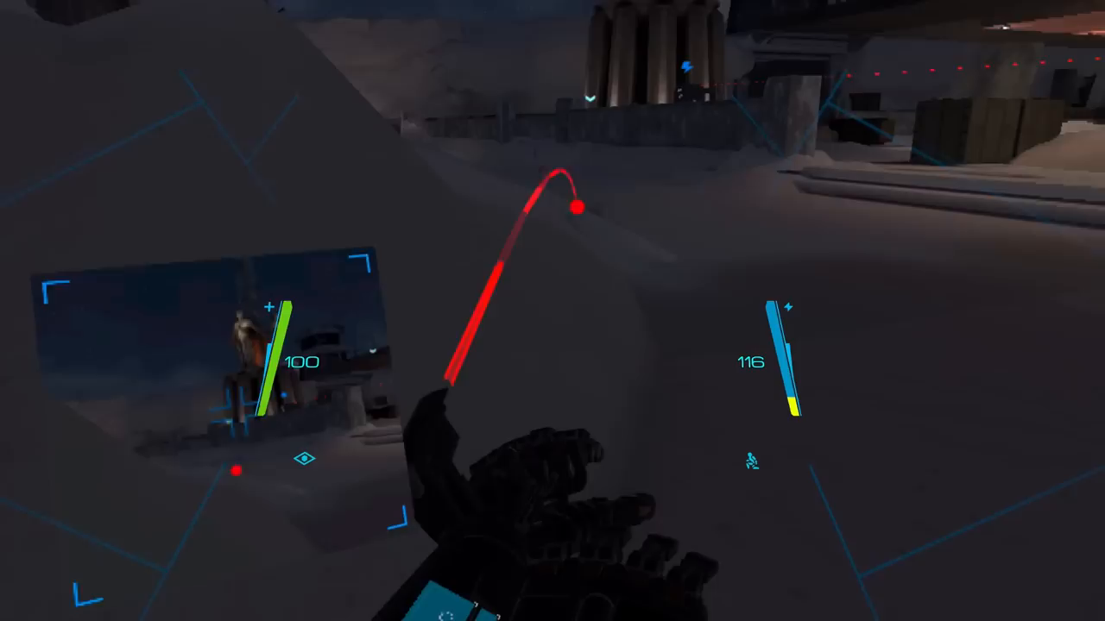
pyautogui.moveTo(553, 311)
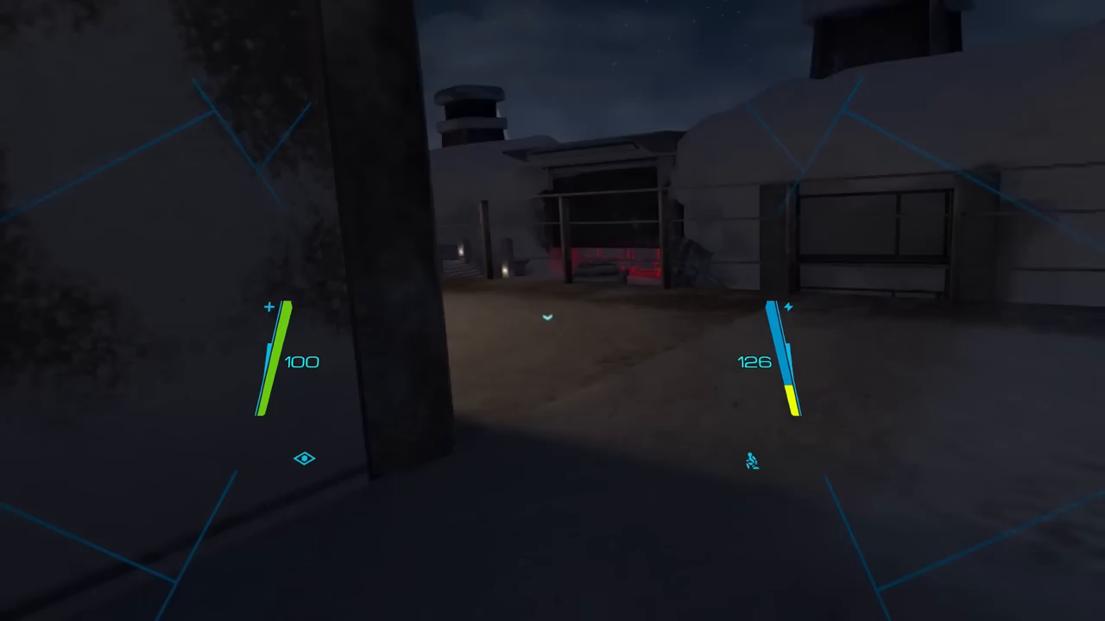
pyautogui.moveTo(552, 311)
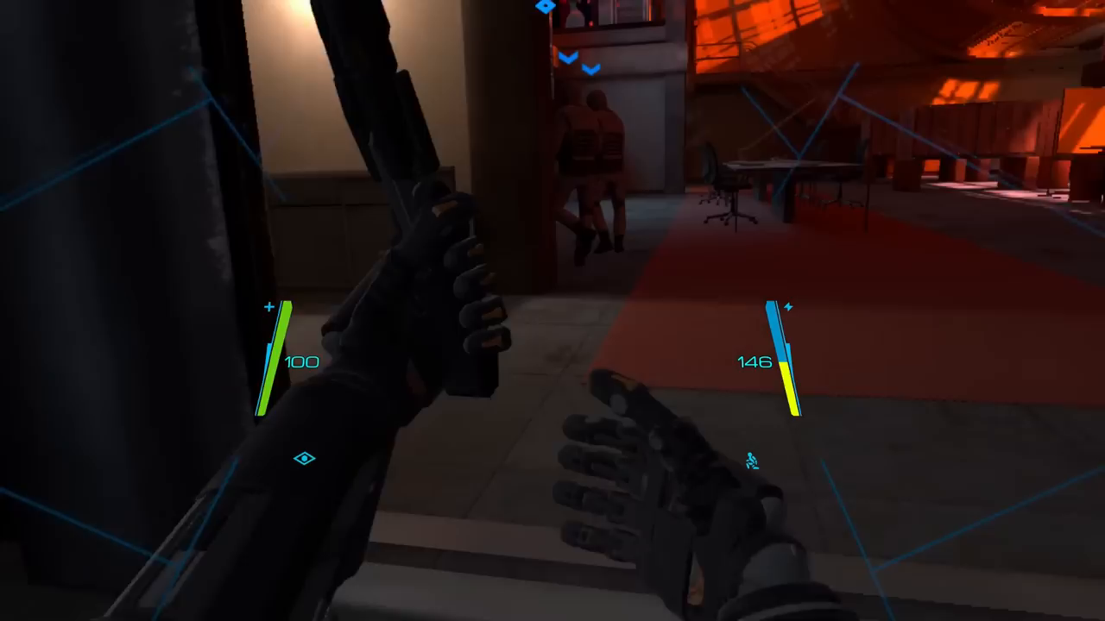
pyautogui.moveTo(553, 311)
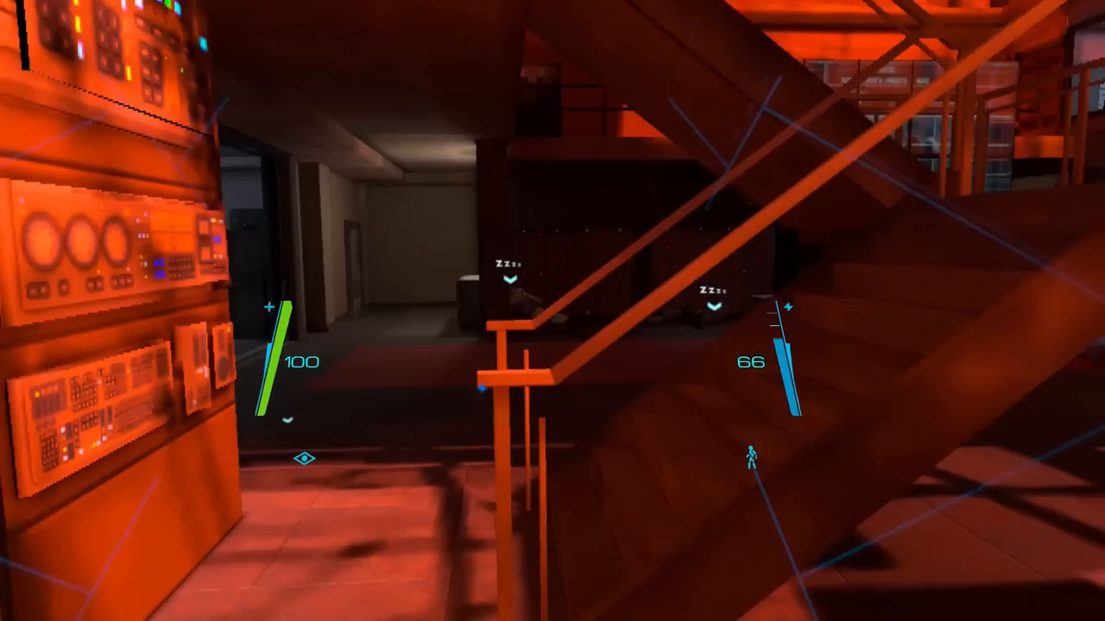
pyautogui.moveTo(552, 311)
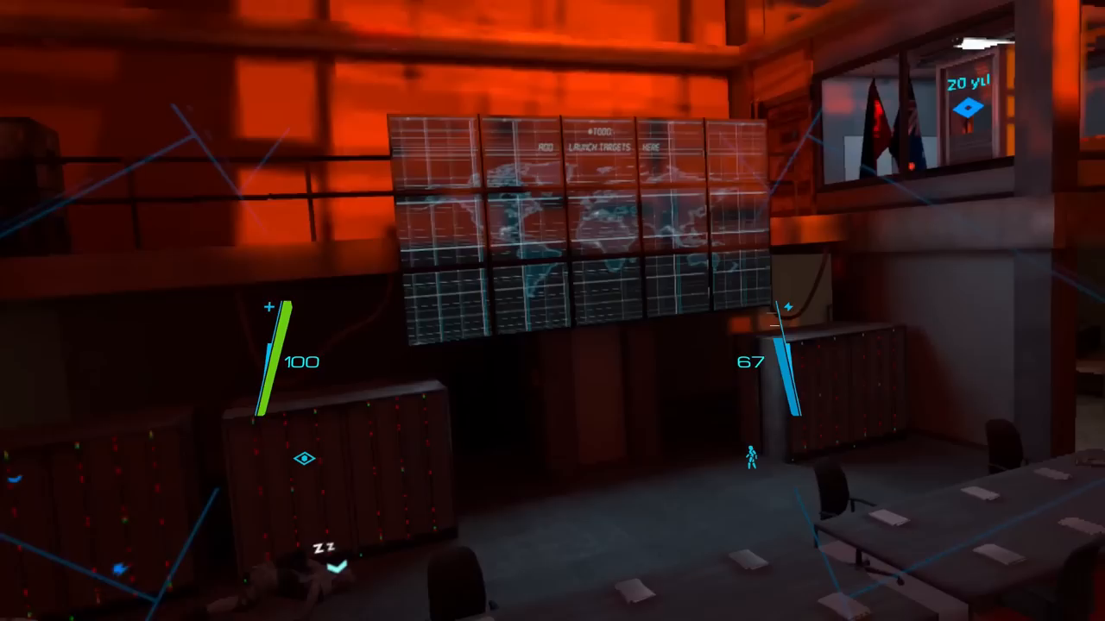
pyautogui.moveTo(552, 172)
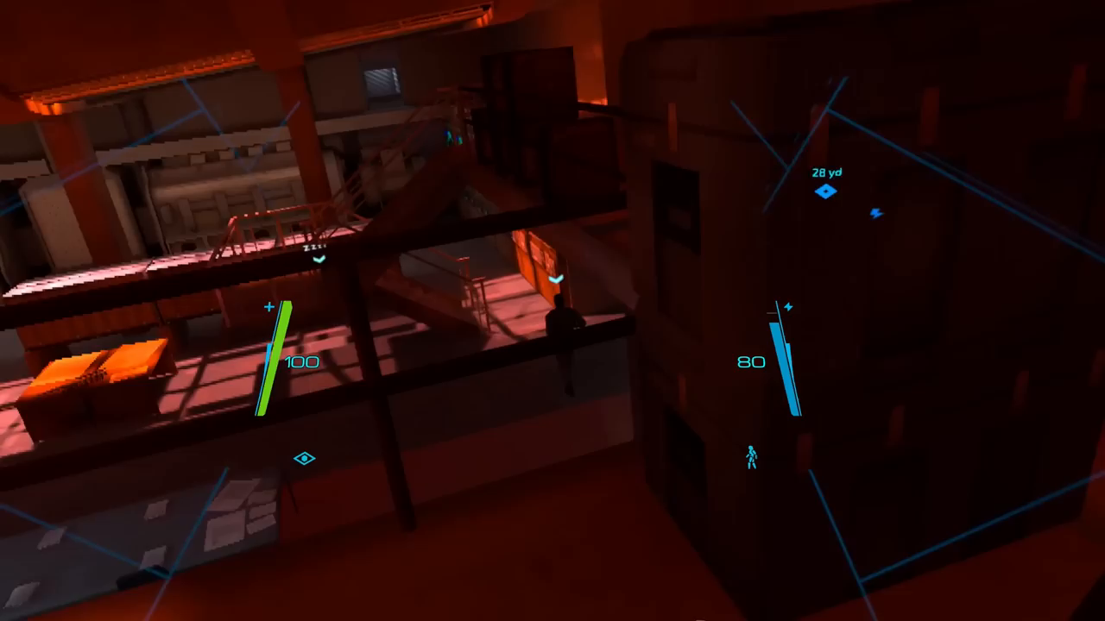
pyautogui.moveTo(552, 311)
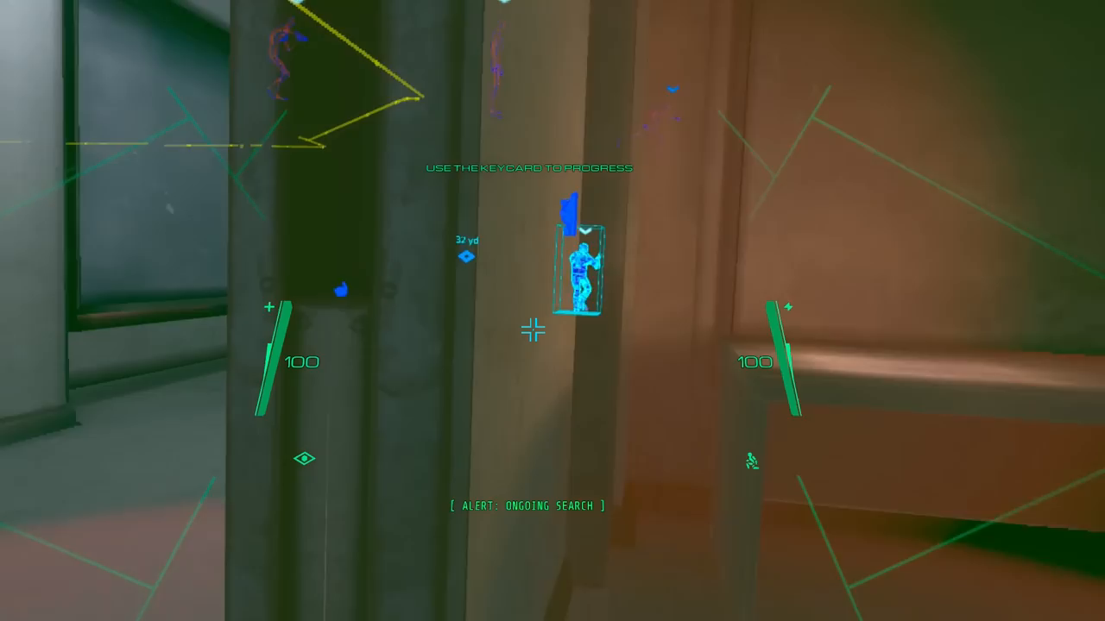
pyautogui.moveTo(552, 311)
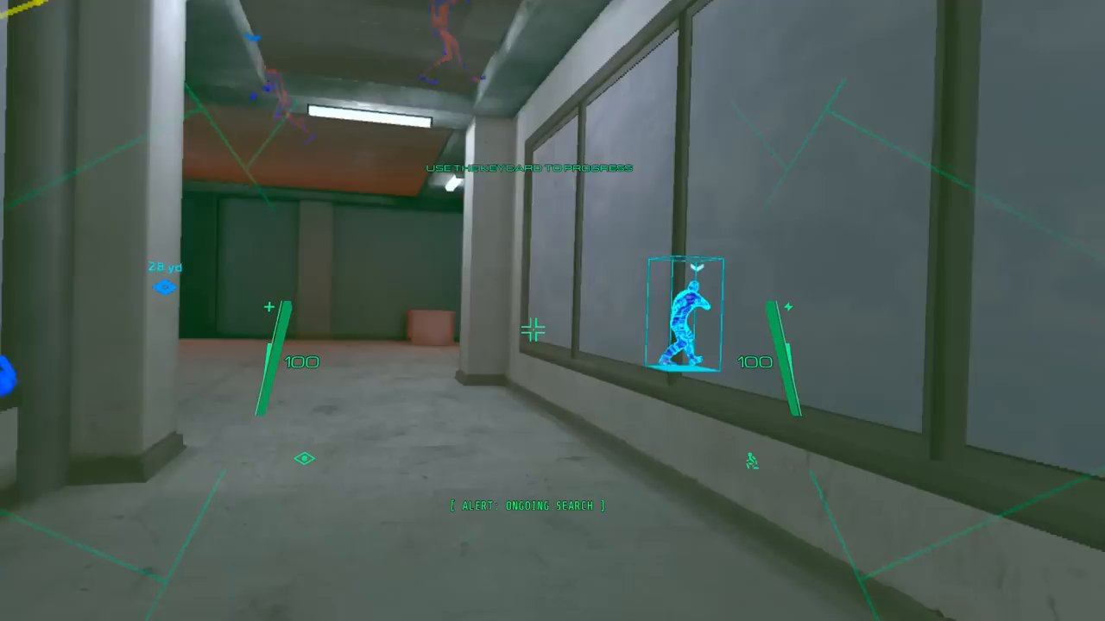
pyautogui.moveTo(553, 328)
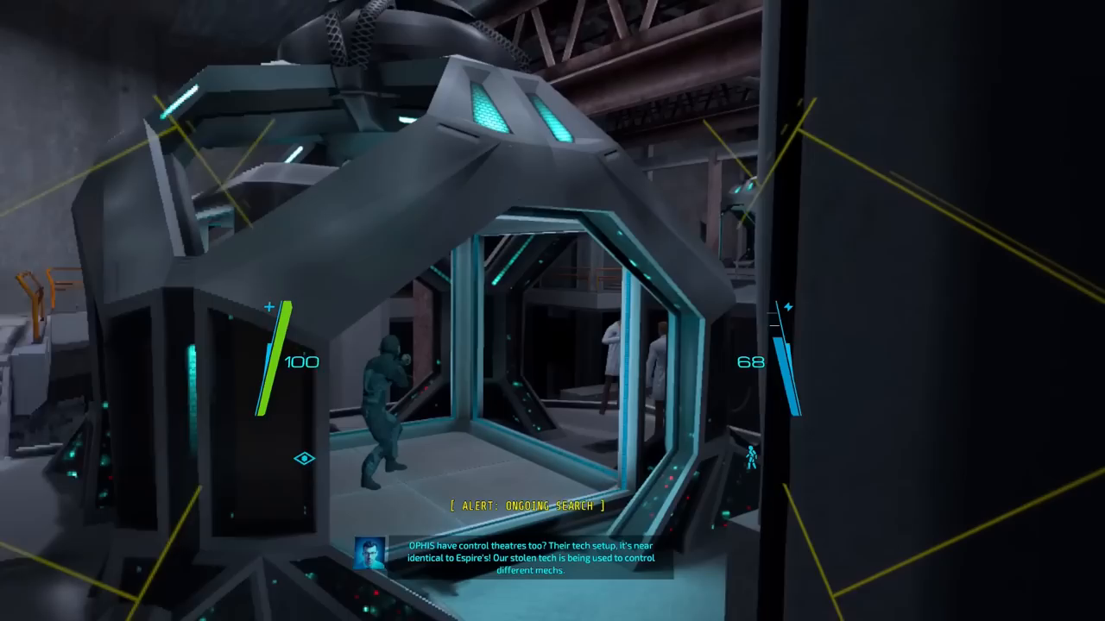
pyautogui.moveTo(552, 311)
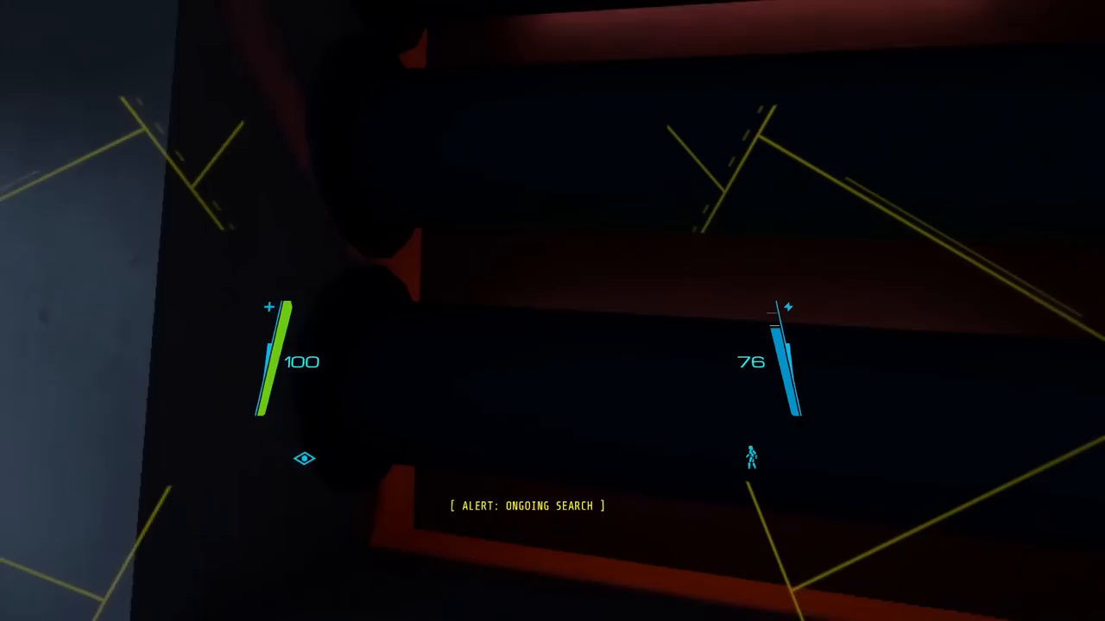
pyautogui.moveTo(552, 311)
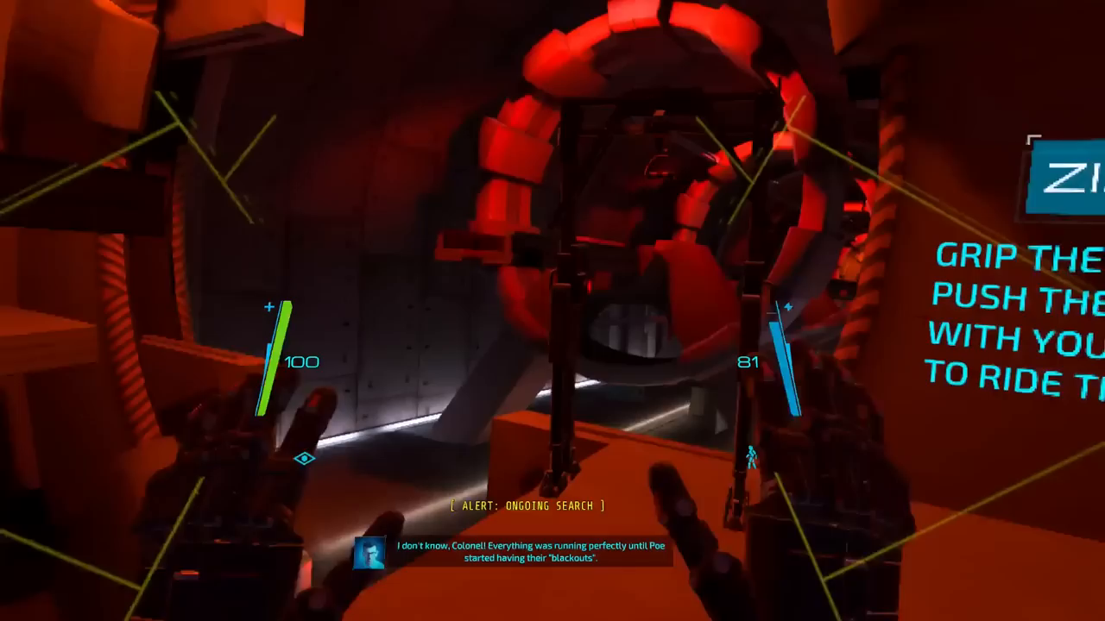
pyautogui.moveTo(552, 310)
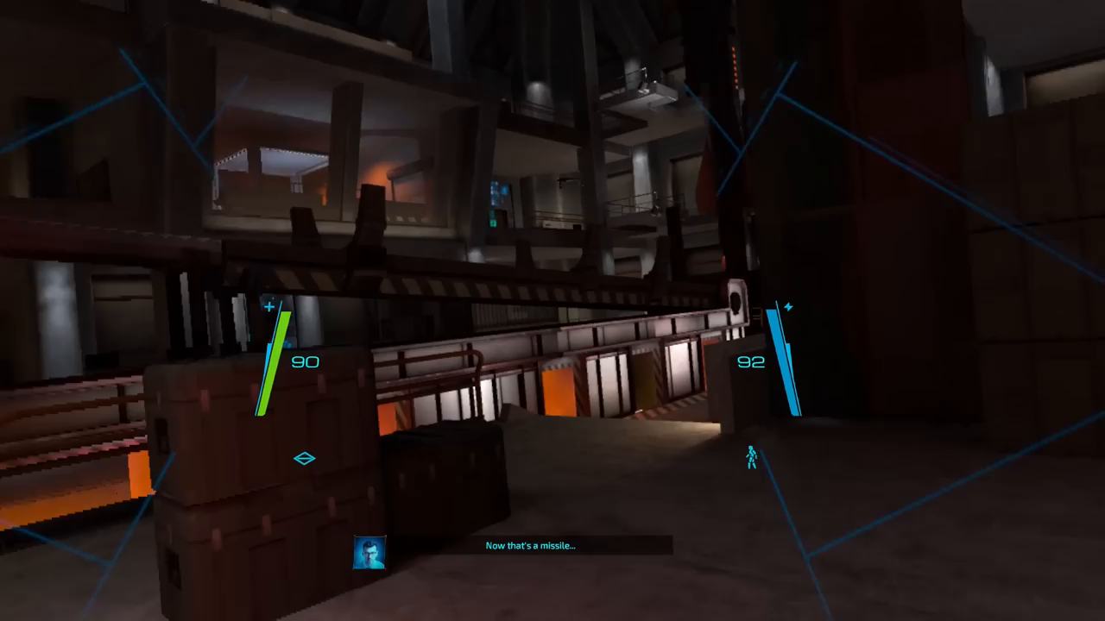
pyautogui.moveTo(552, 311)
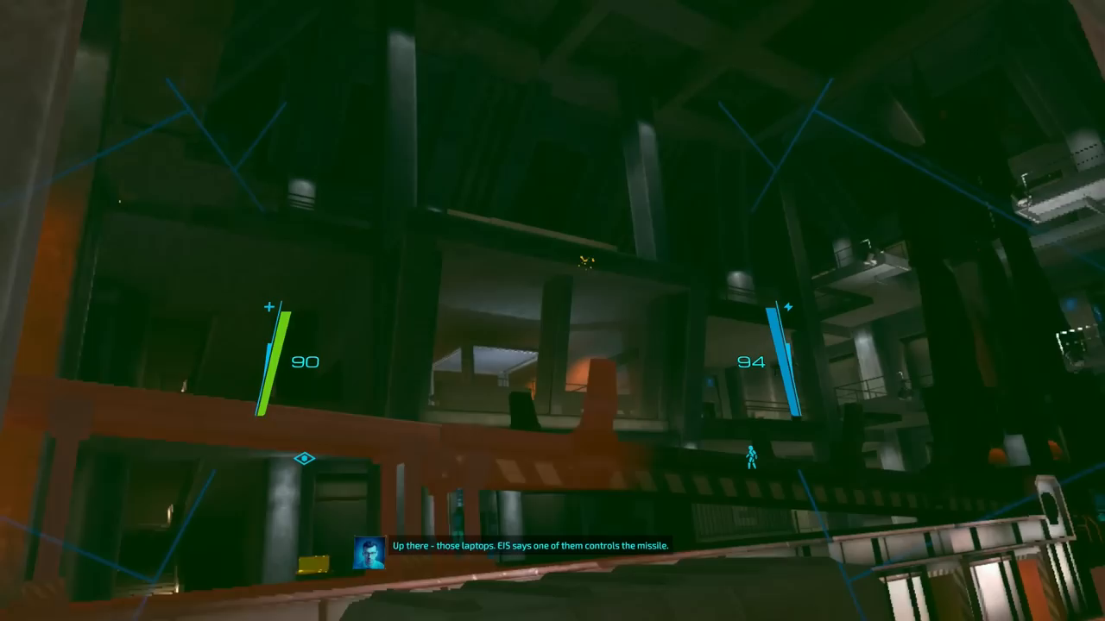
pyautogui.moveTo(552, 310)
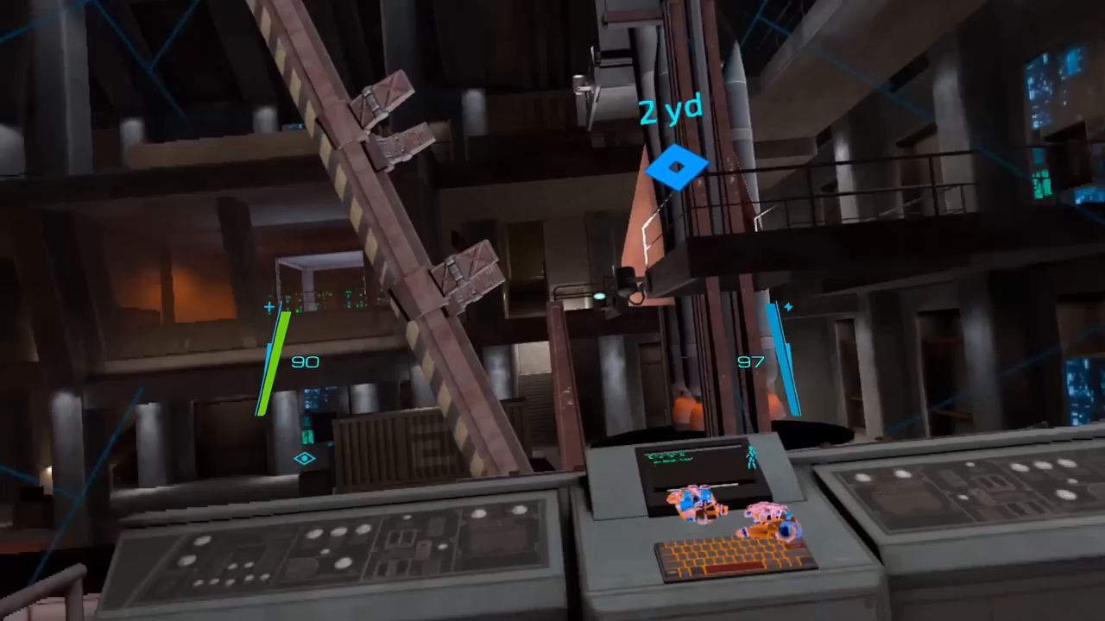
pyautogui.moveTo(552, 311)
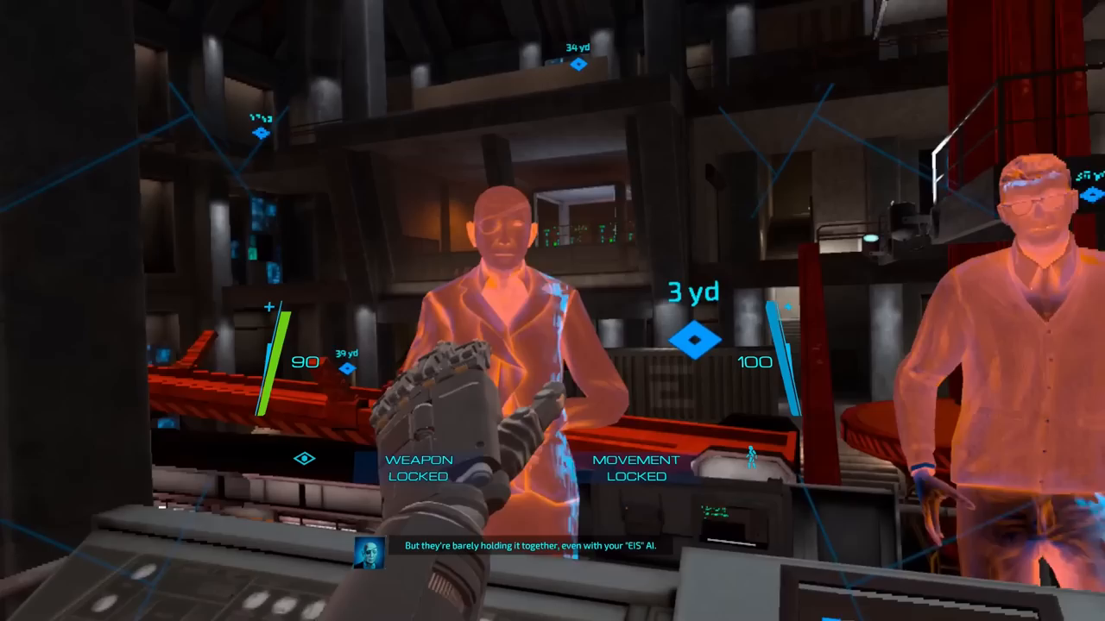
pyautogui.moveTo(553, 310)
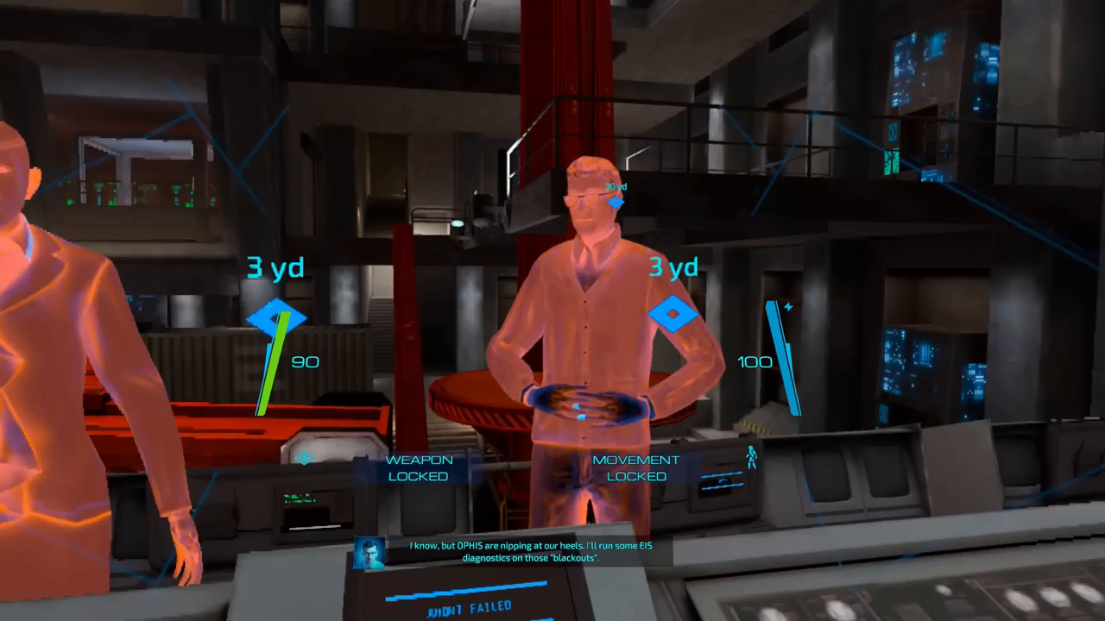
pyautogui.moveTo(553, 311)
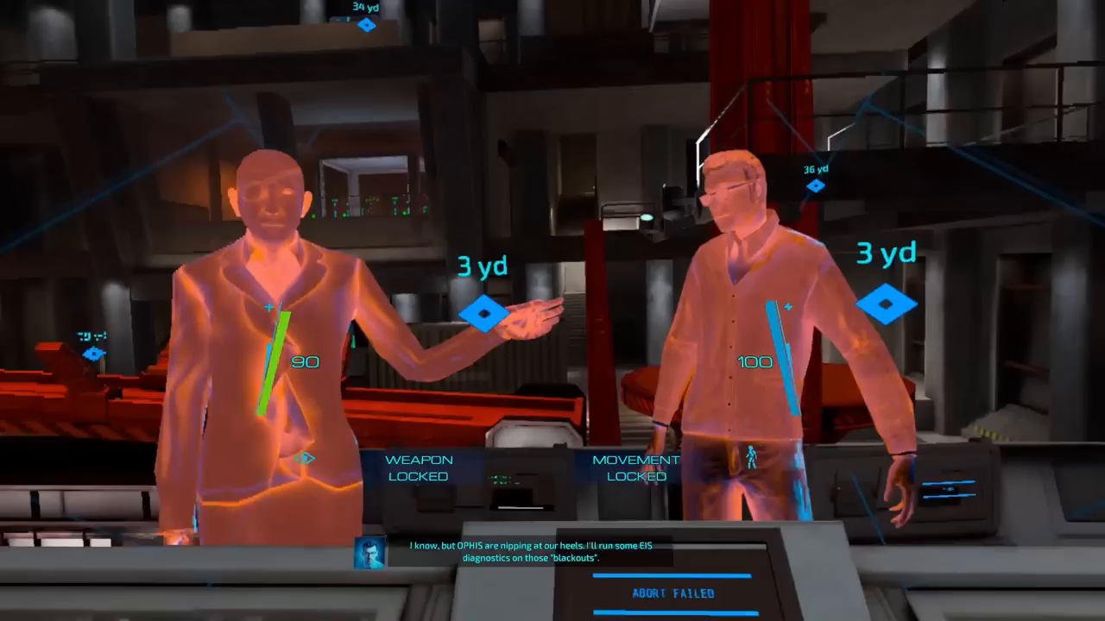
pyautogui.moveTo(553, 311)
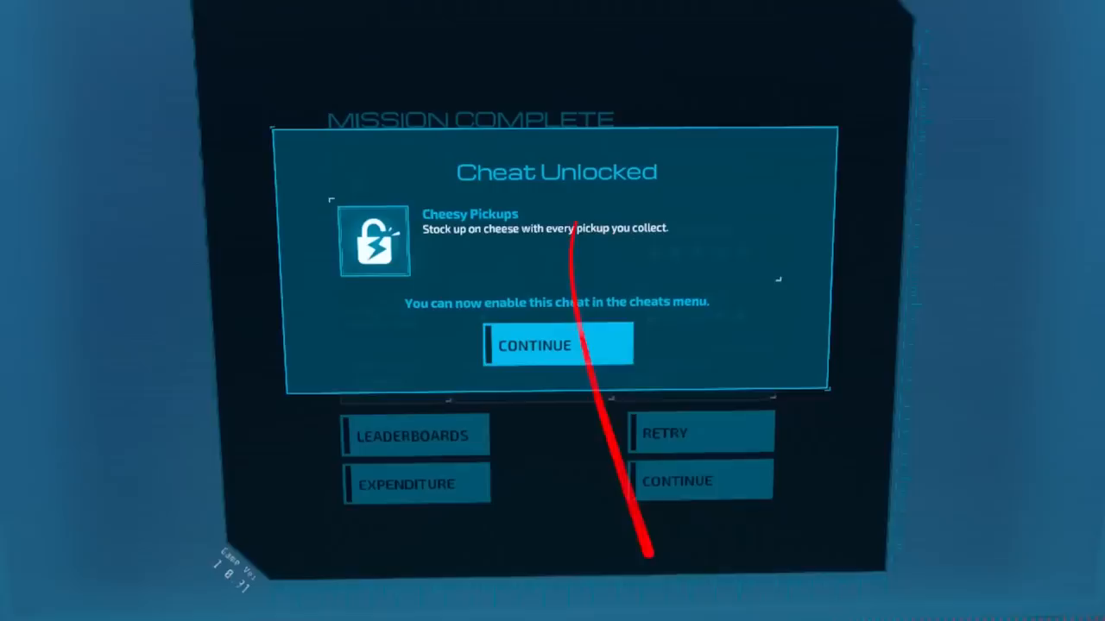
# Dismiss the Cheesy Pickups, Pacifist, Immortal Guards and Bullet Sponges popups to reveal the summary
pyautogui.click(555, 346)
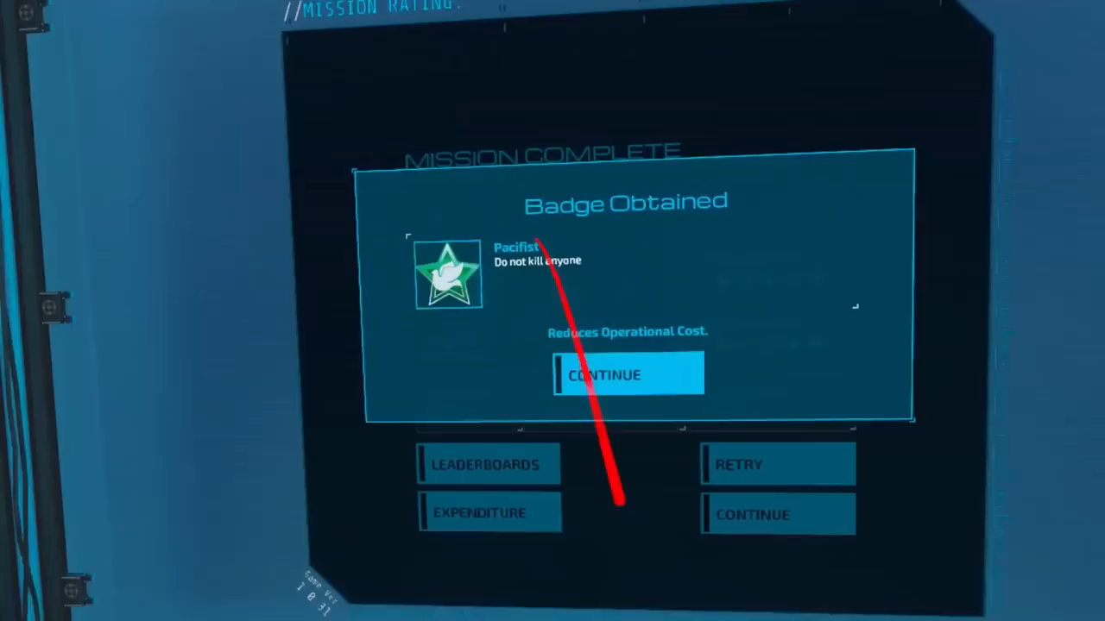
pyautogui.click(629, 374)
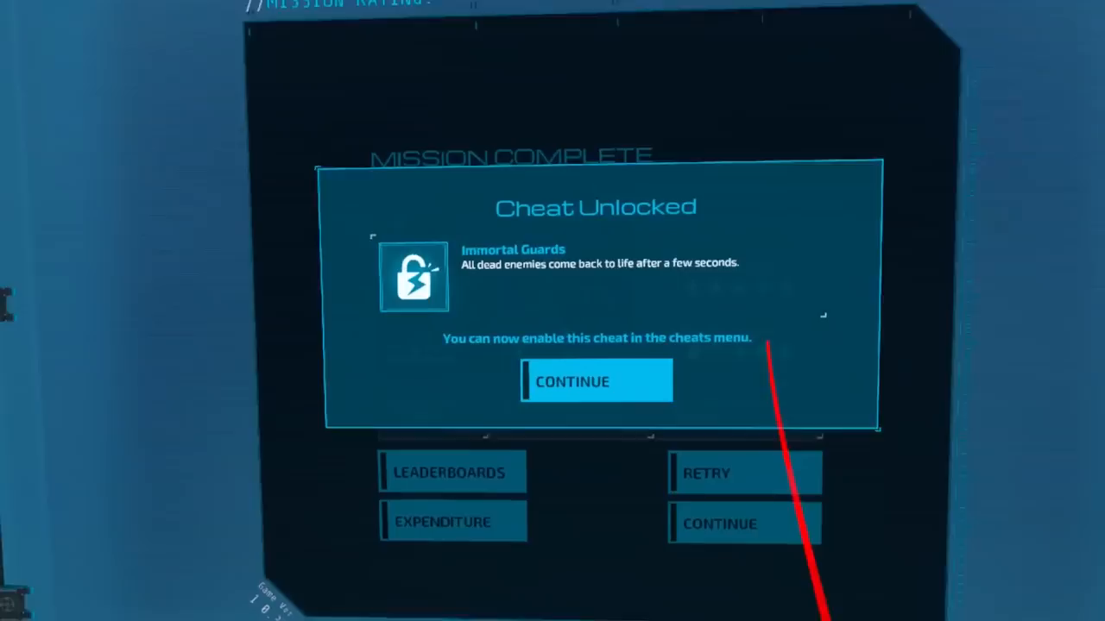
pyautogui.click(596, 381)
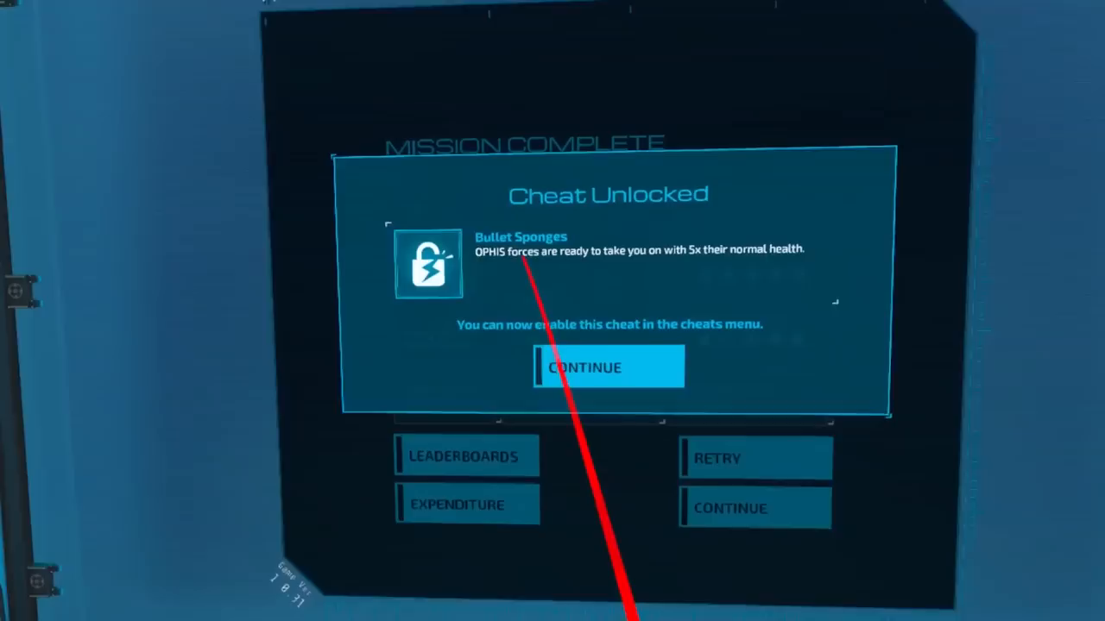
pyautogui.click(608, 366)
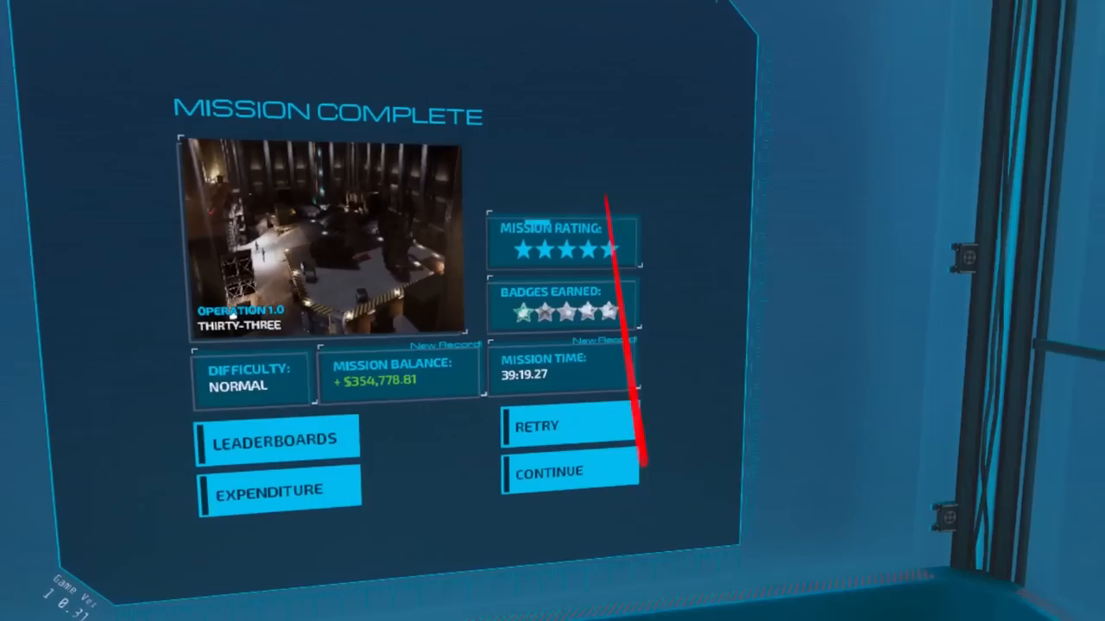